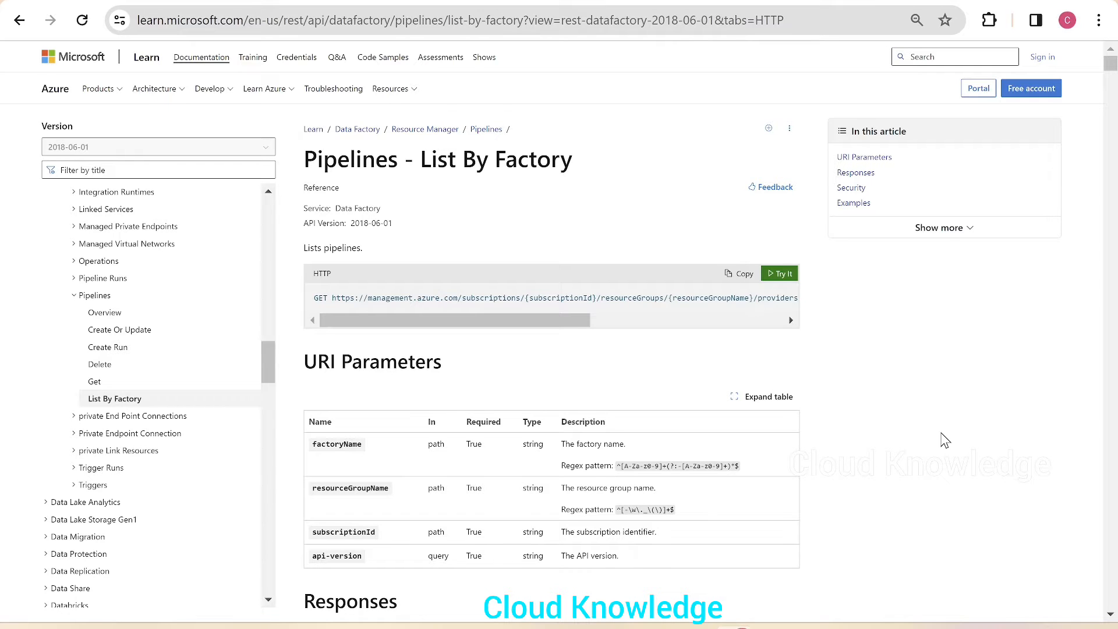
pyautogui.moveTo(449, 283)
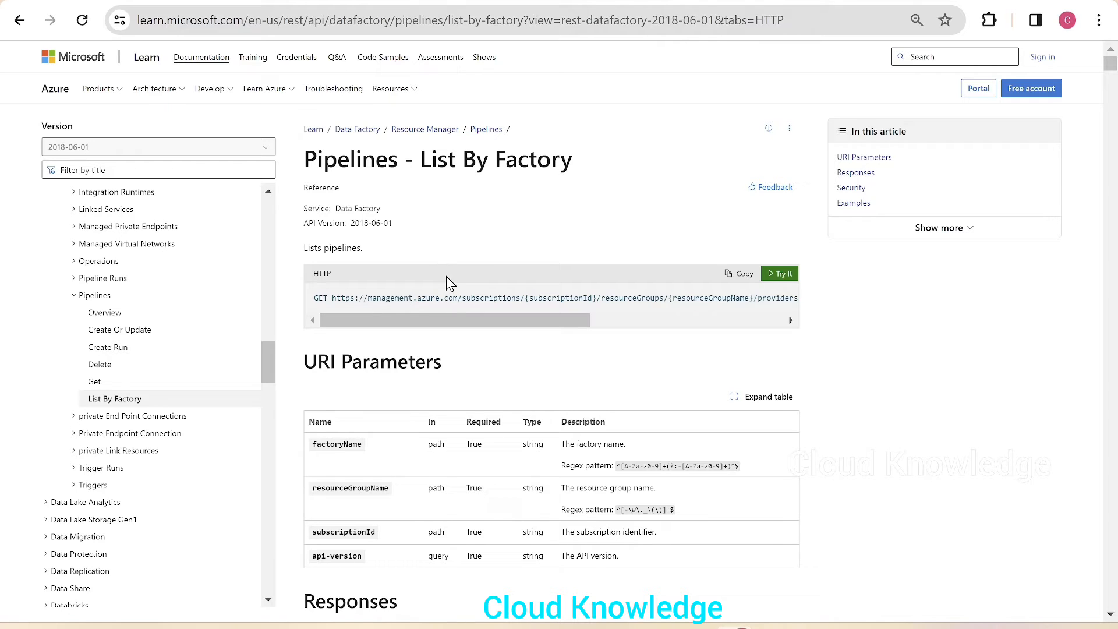
pyautogui.moveTo(486, 129)
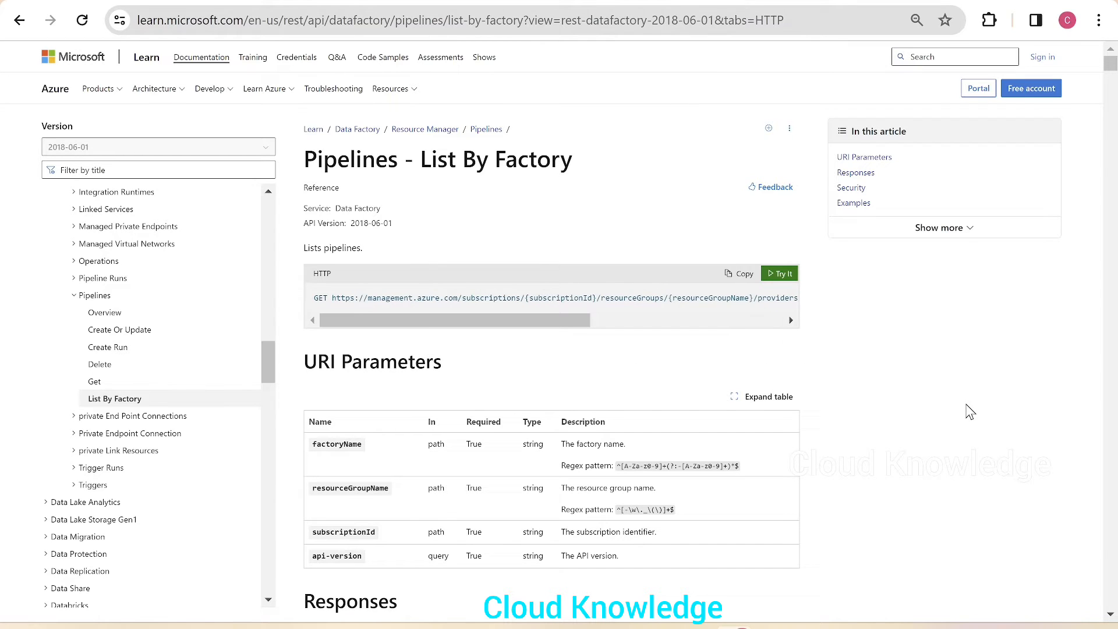
pyautogui.moveTo(999, 149)
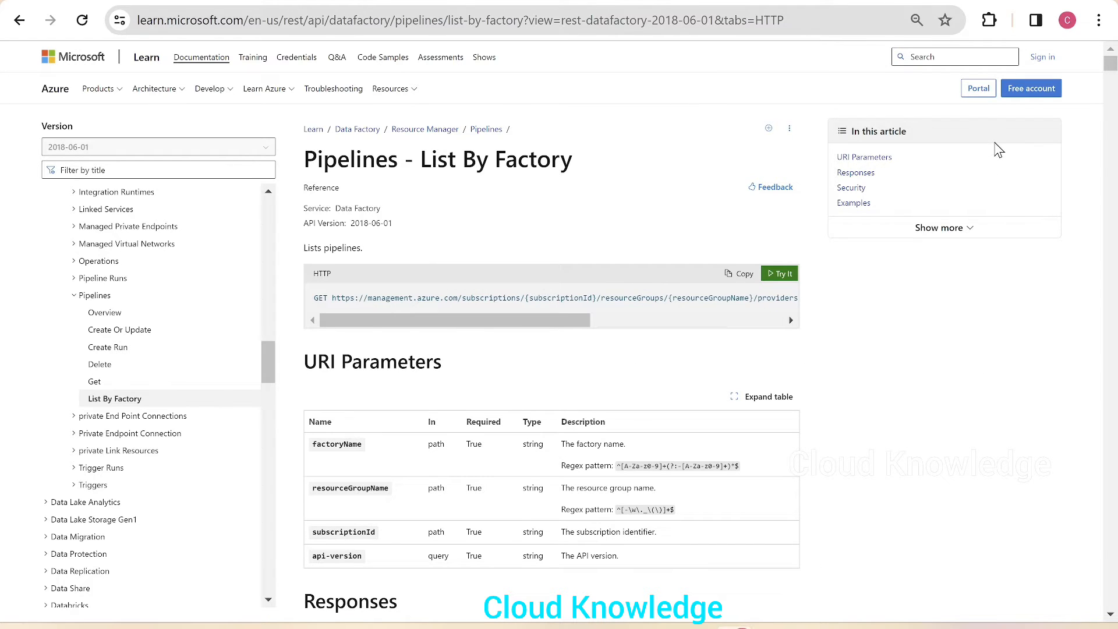
pyautogui.moveTo(983, 433)
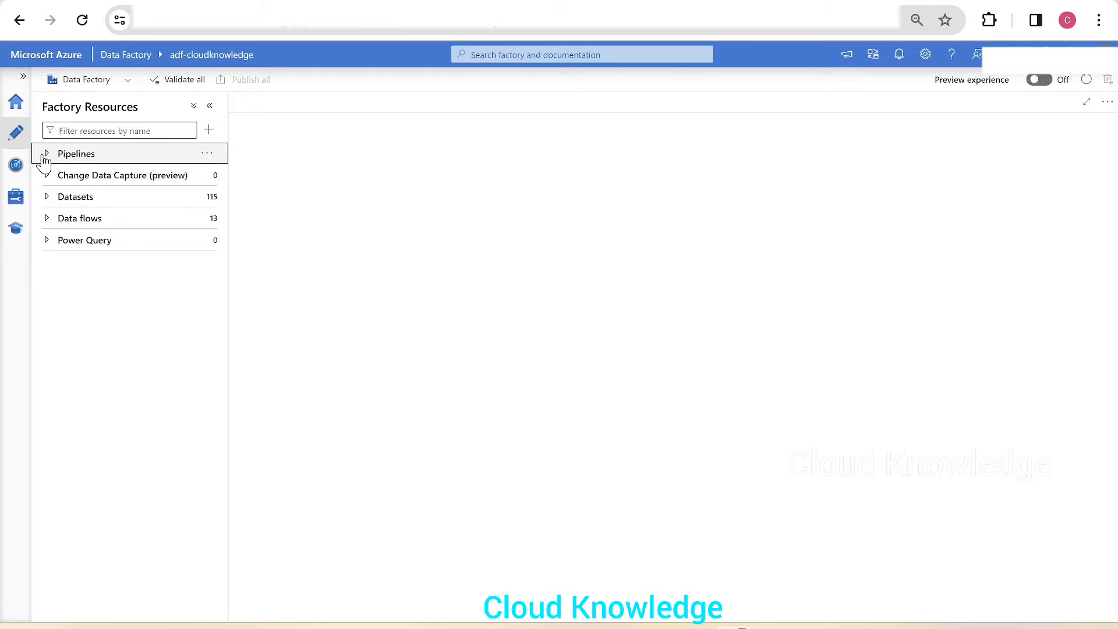
# - Expand Pipelines in Factory Resources and scroll through the list from pipeline1 to pipelineTestTest
pyautogui.click(45, 154)
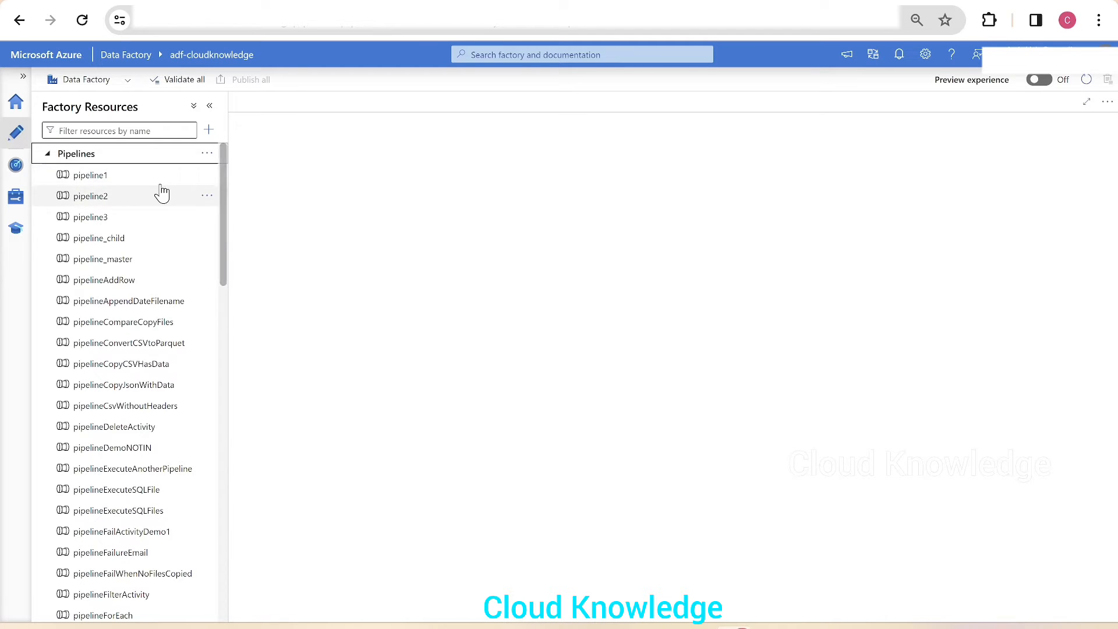
pyautogui.moveTo(229, 271)
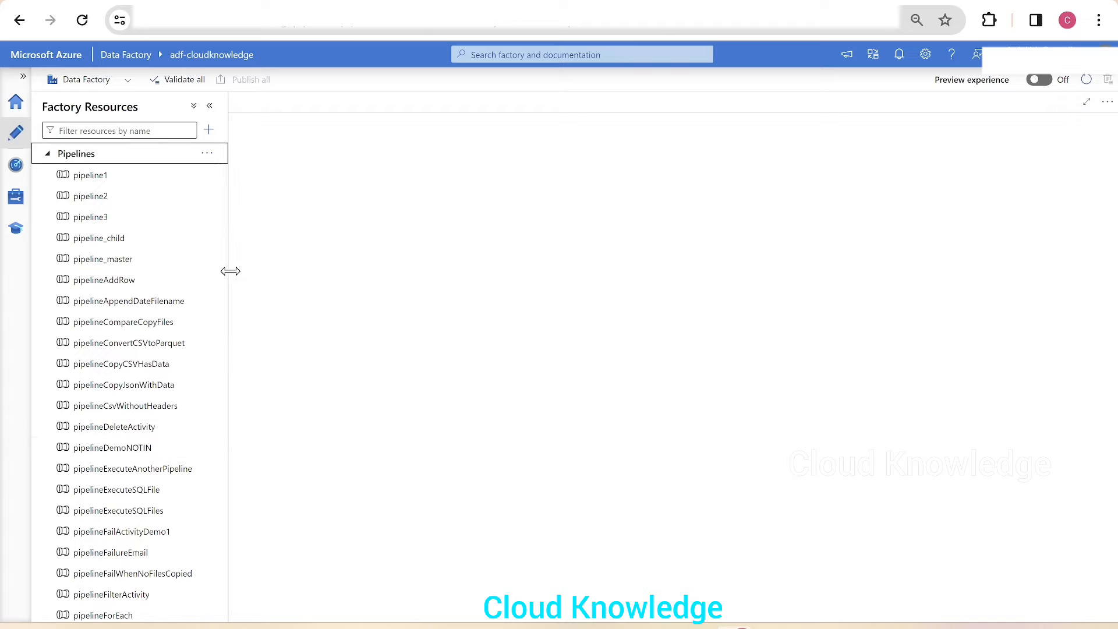
pyautogui.scroll(-3)
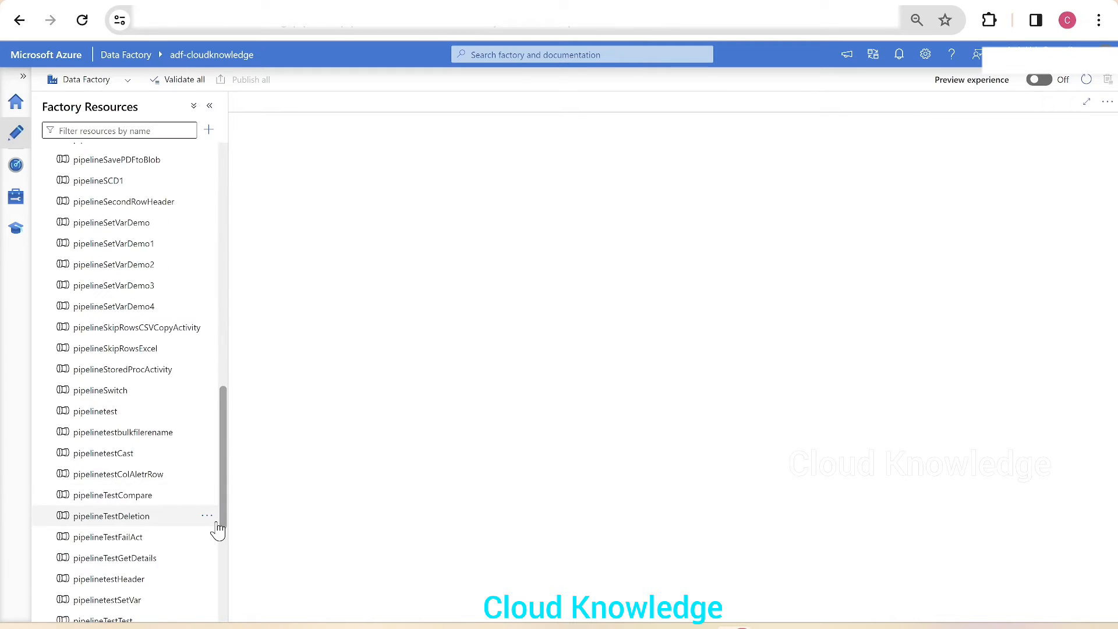
pyautogui.scroll(3)
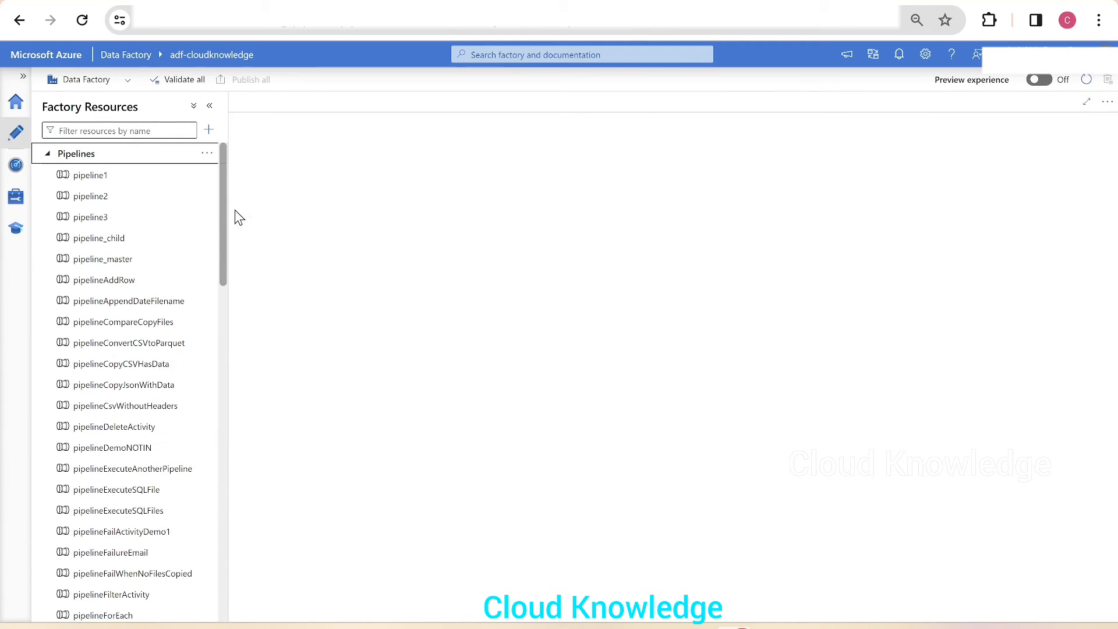
pyautogui.moveTo(897, 214)
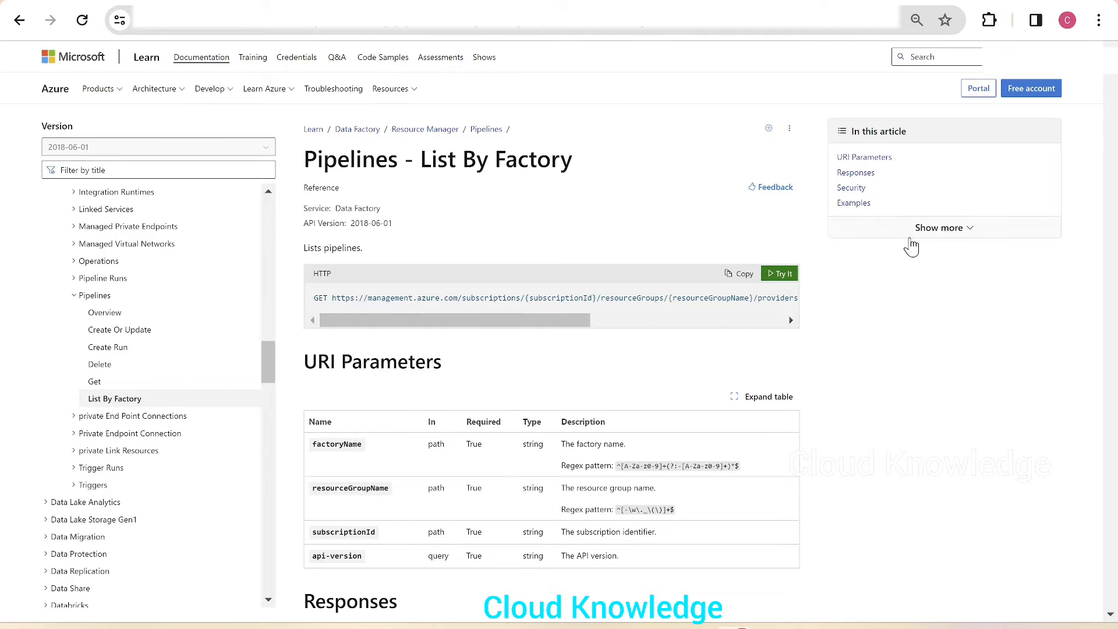
pyautogui.moveTo(876, 195)
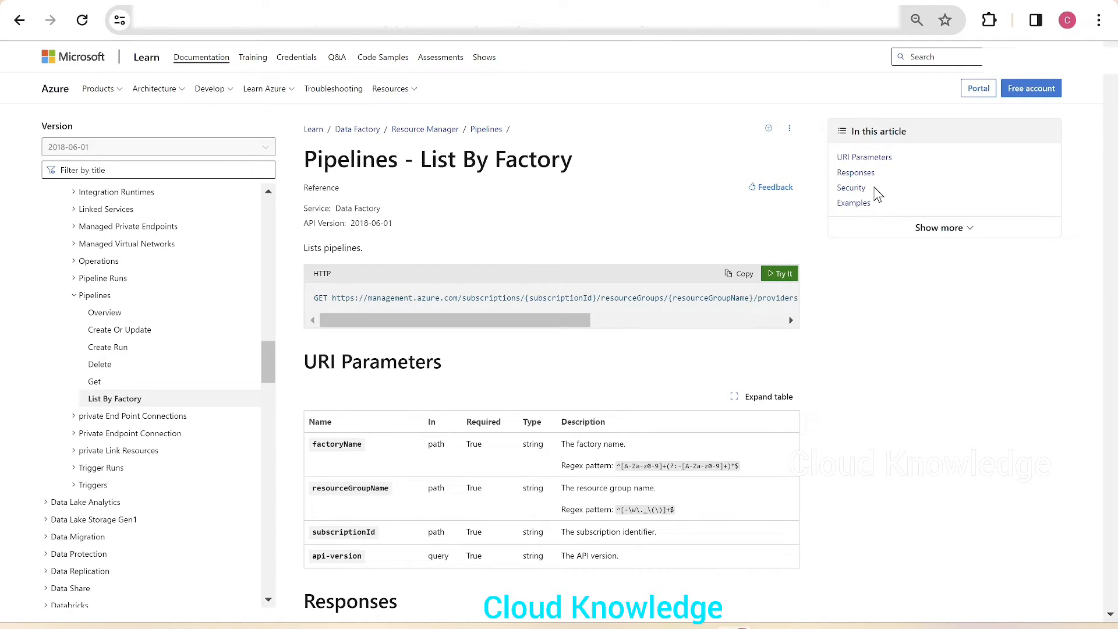
pyautogui.moveTo(736, 560)
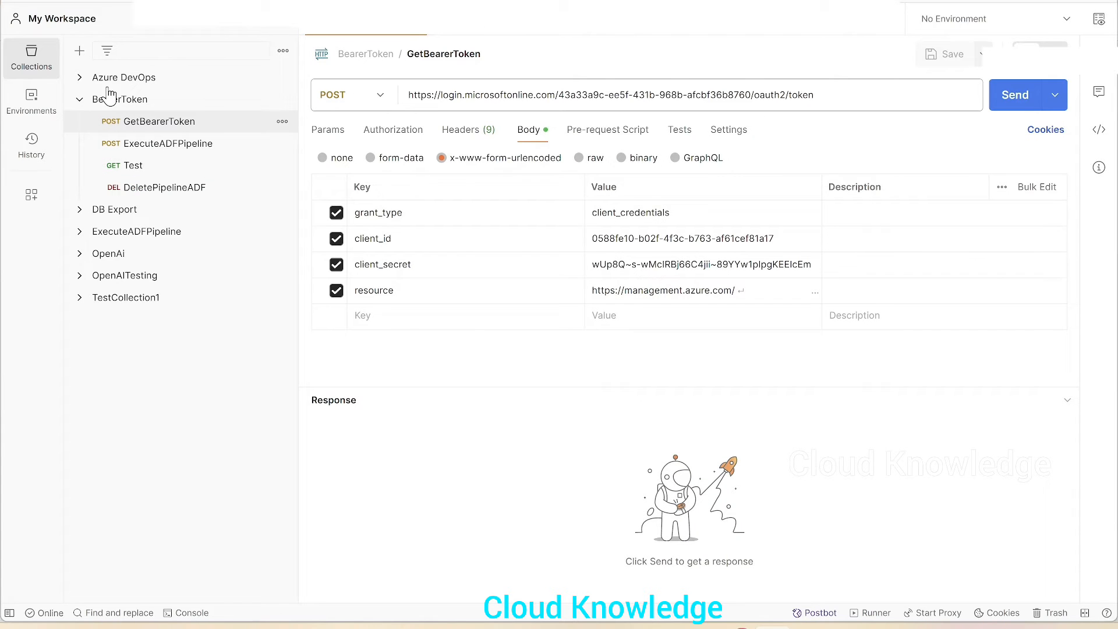
pyautogui.moveTo(524, 462)
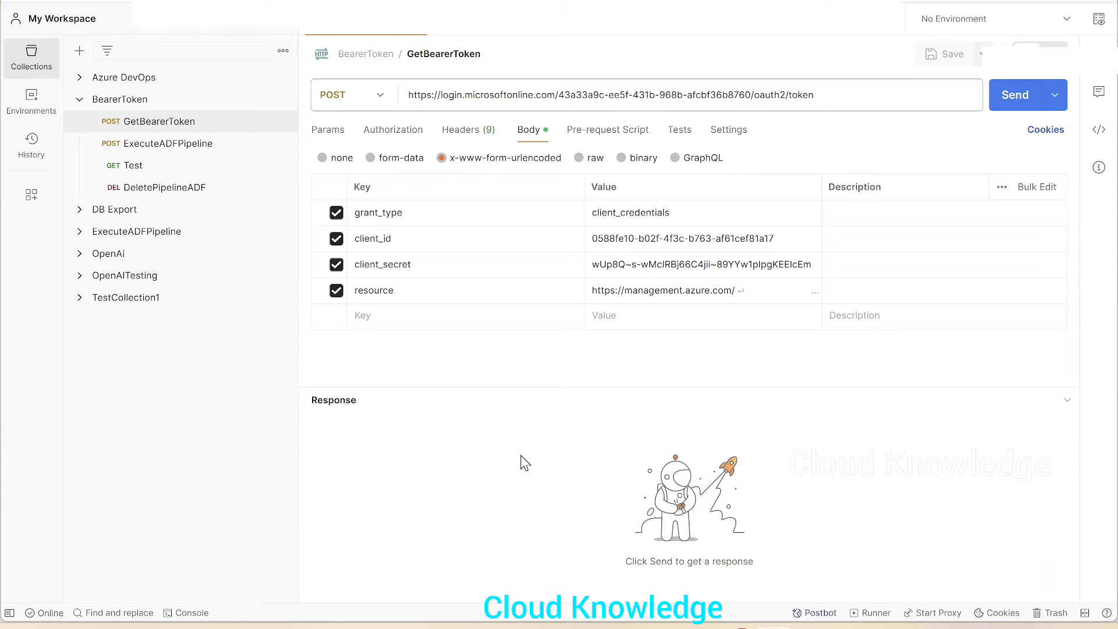
pyautogui.moveTo(521, 468)
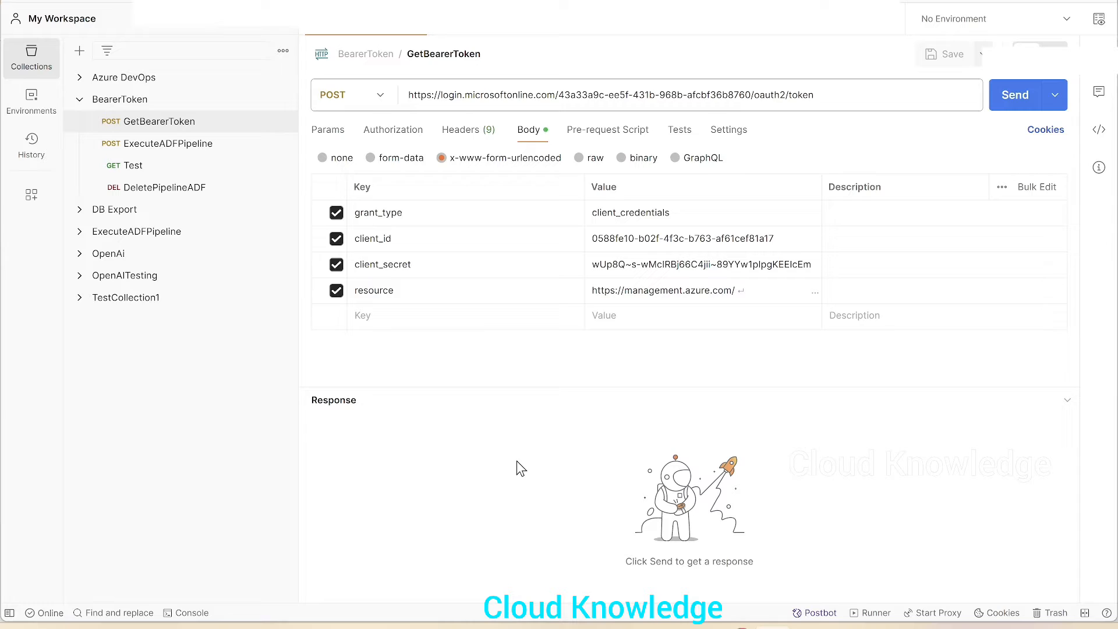
pyautogui.moveTo(459, 349)
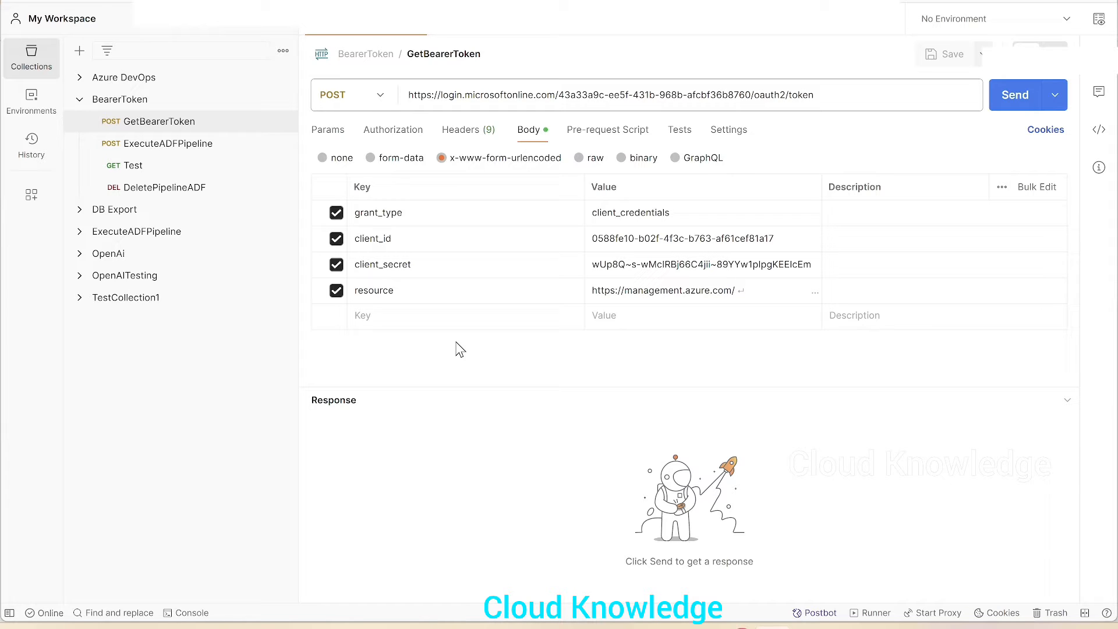
pyautogui.moveTo(504, 315)
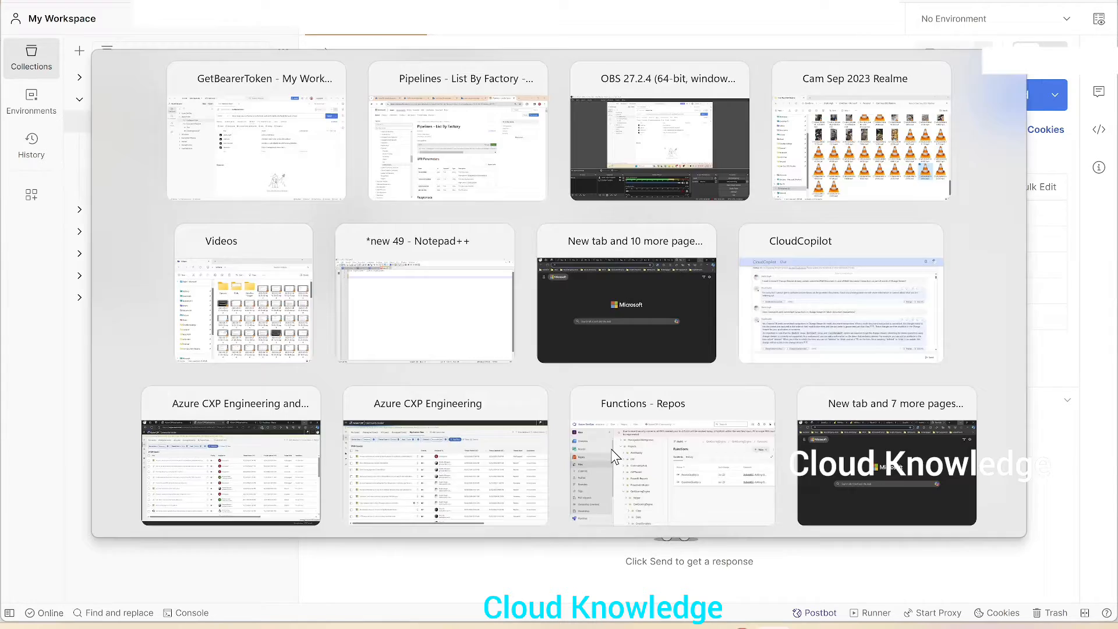
# - Copy the List By Factory GET URL (api-version 2018-06-01) from the Microsoft Learn reference
pyautogui.click(457, 132)
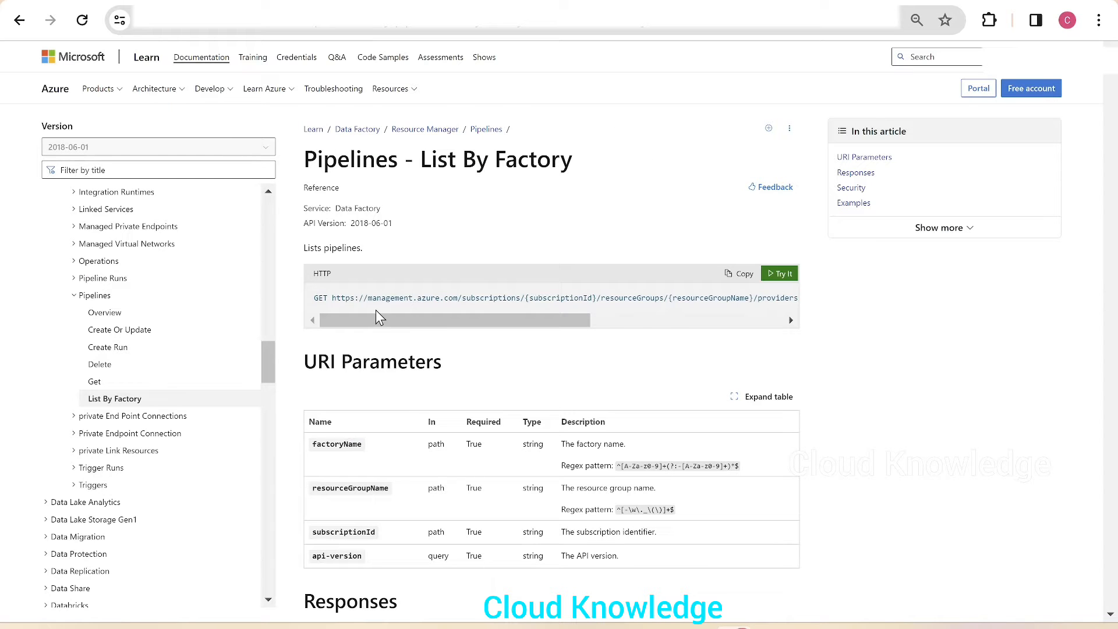
pyautogui.click(739, 273)
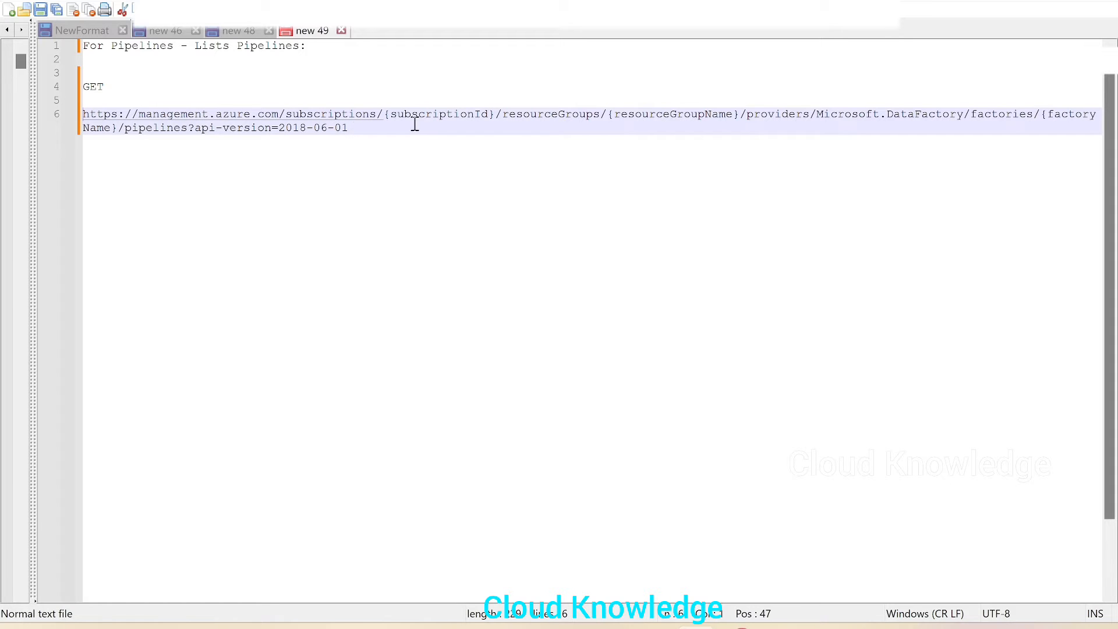
pyautogui.moveTo(914, 142)
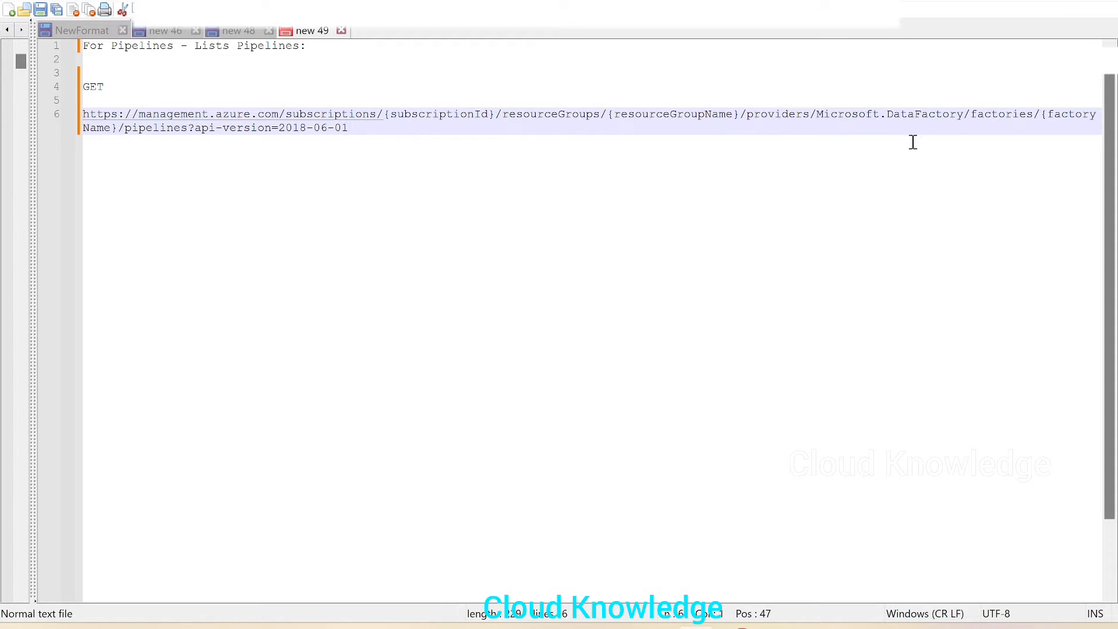
pyautogui.moveTo(297, 157)
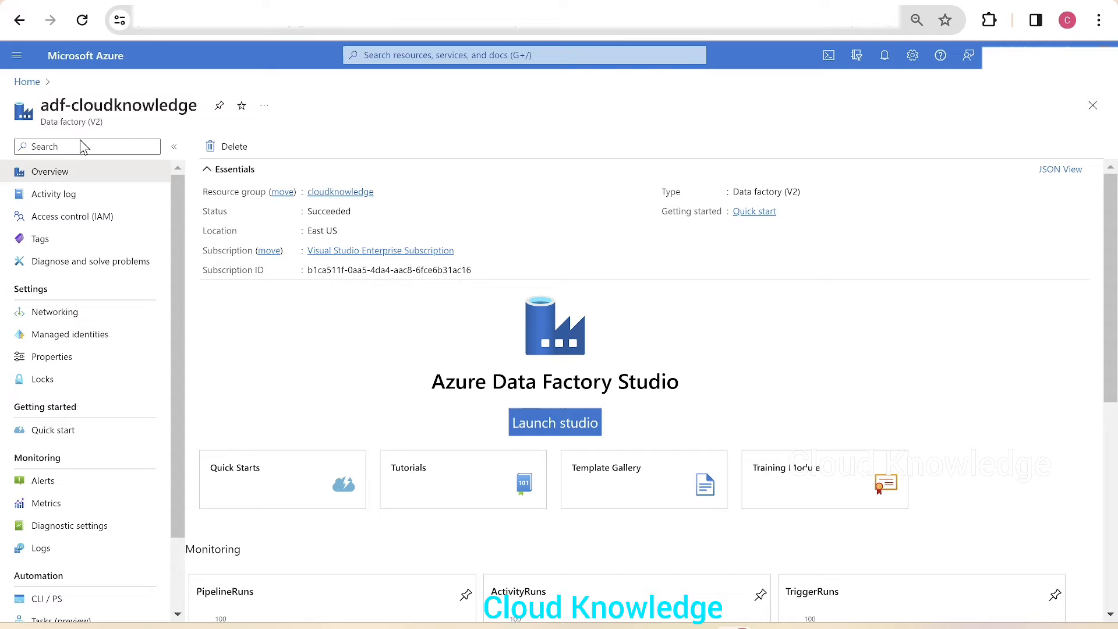
pyautogui.moveTo(452, 265)
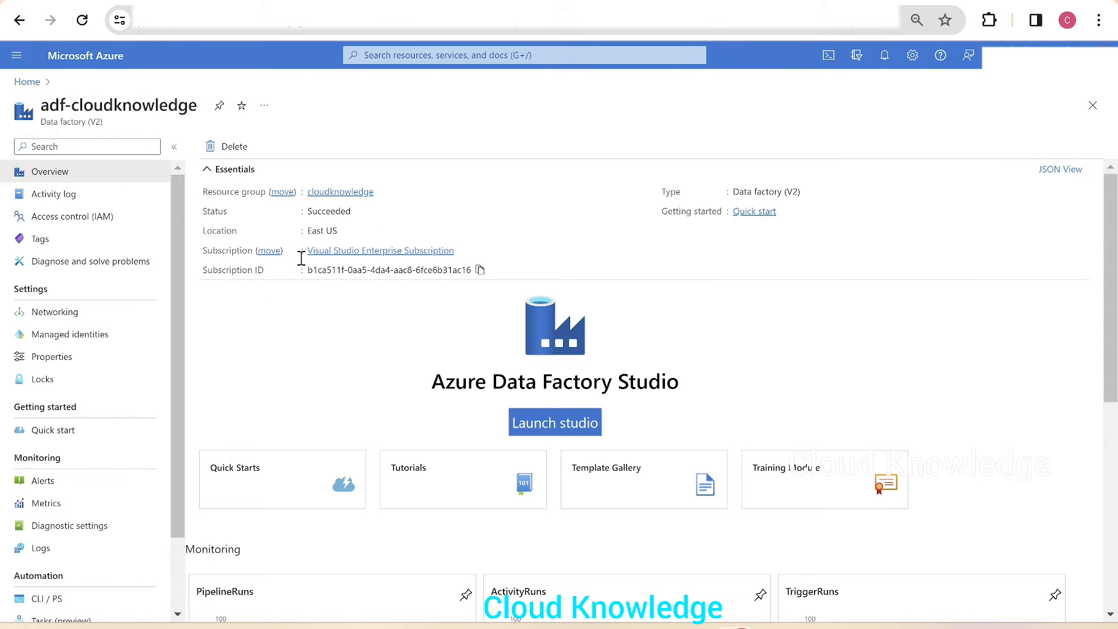
# - Copy adf-cloudknowledge's Subscription ID and paste it over the subscriptionId placeholder in the URL
pyautogui.click(480, 269)
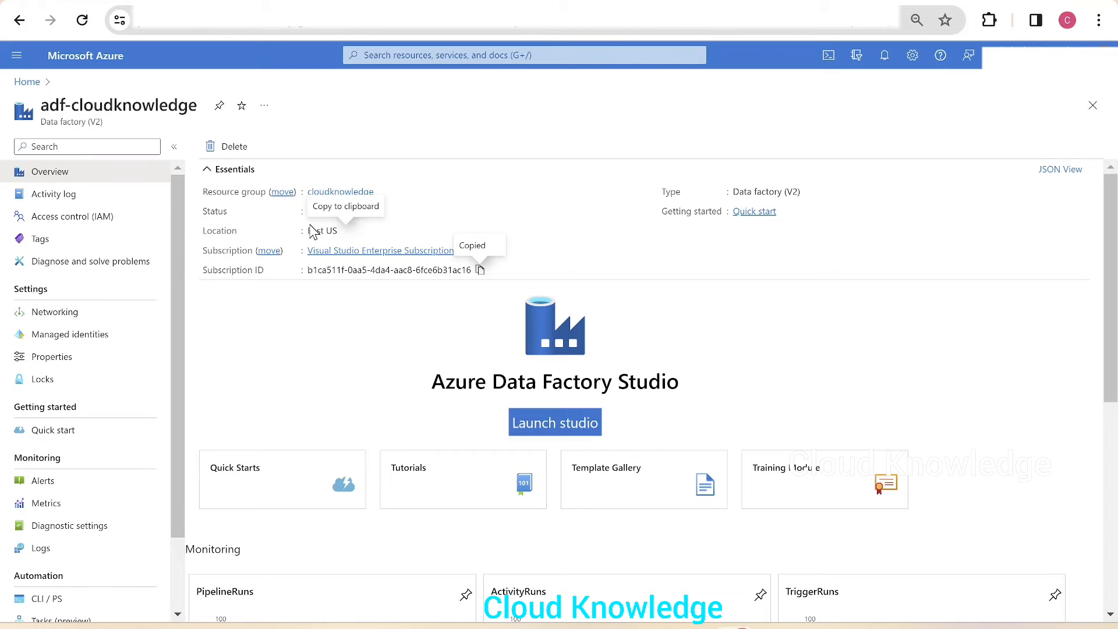
pyautogui.click(383, 193)
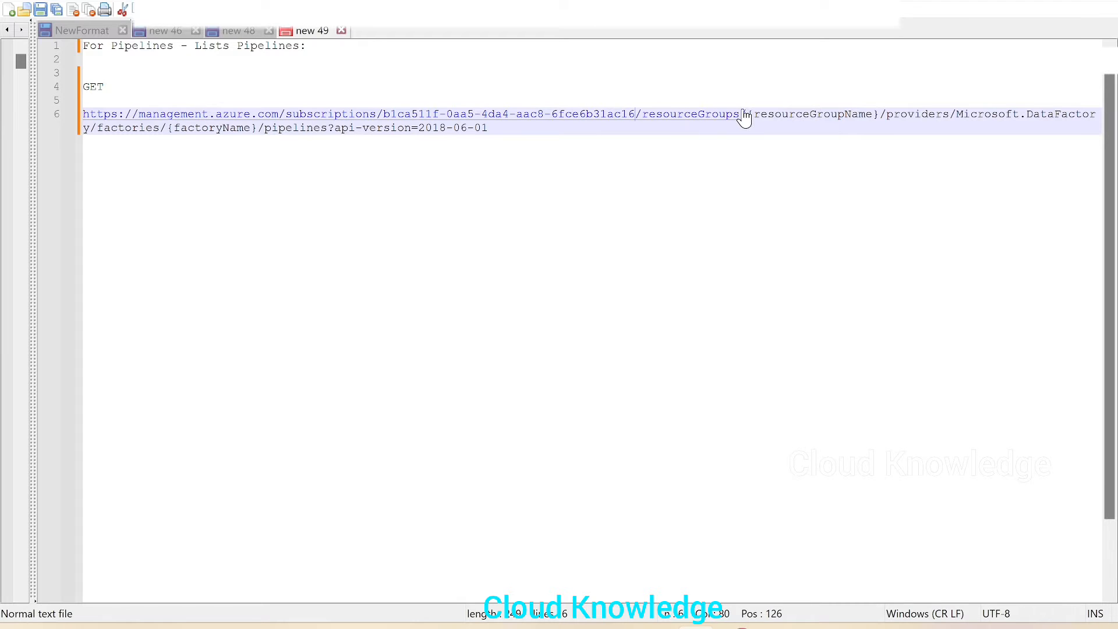
# - Fill the URL placeholders with resource group cloudknowledge and factory adf-cloudknowledge
pyautogui.doubleClick(810, 114)
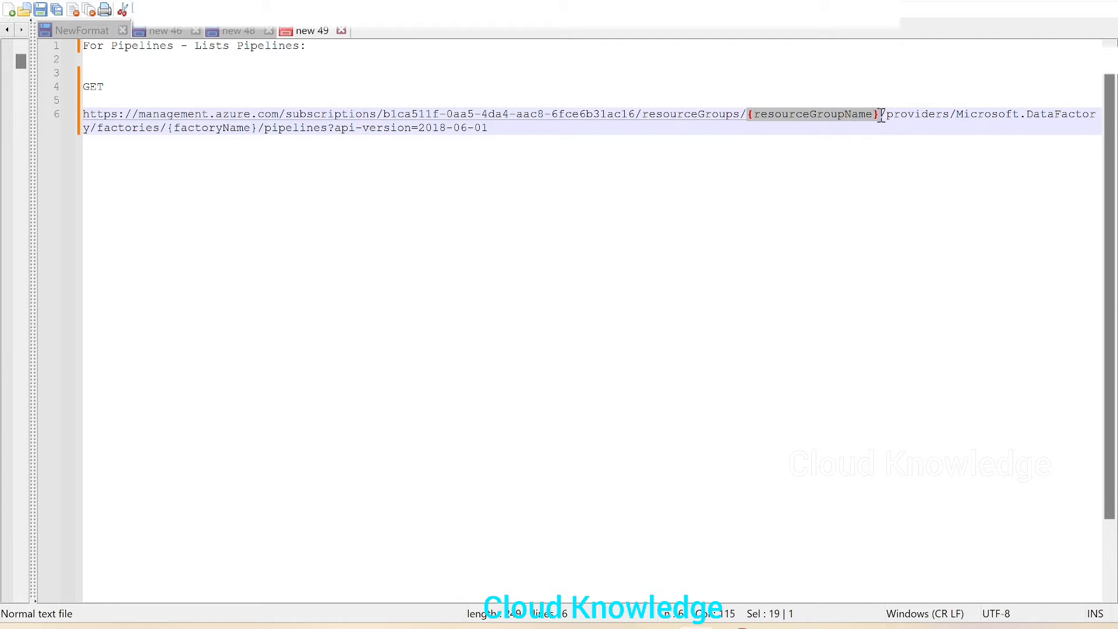
pyautogui.write('cloudknowledge')
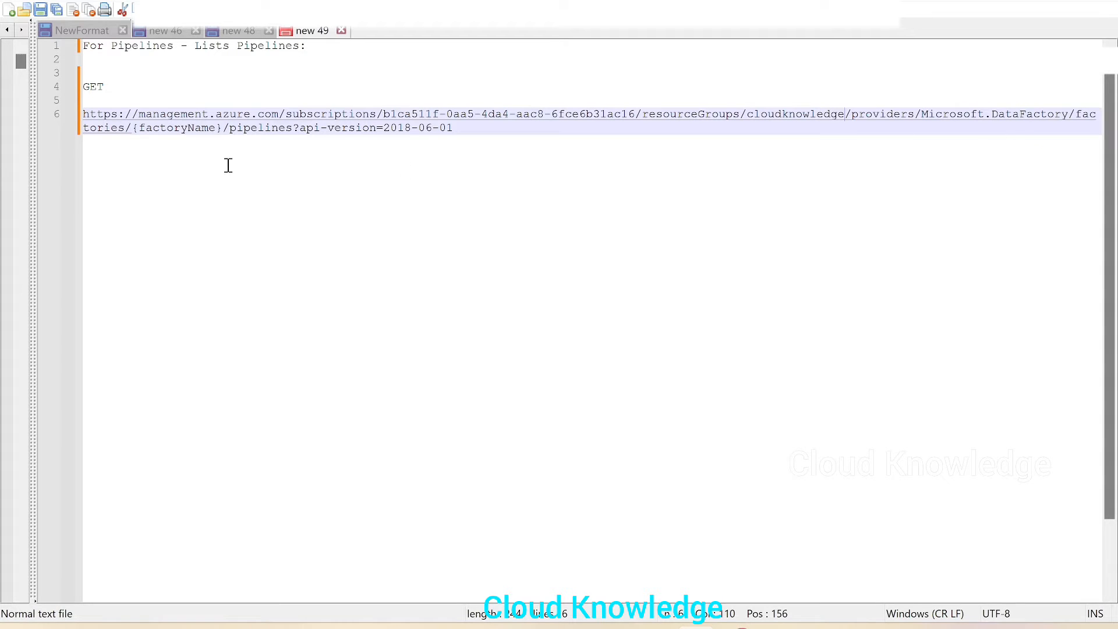
pyautogui.doubleClick(175, 128)
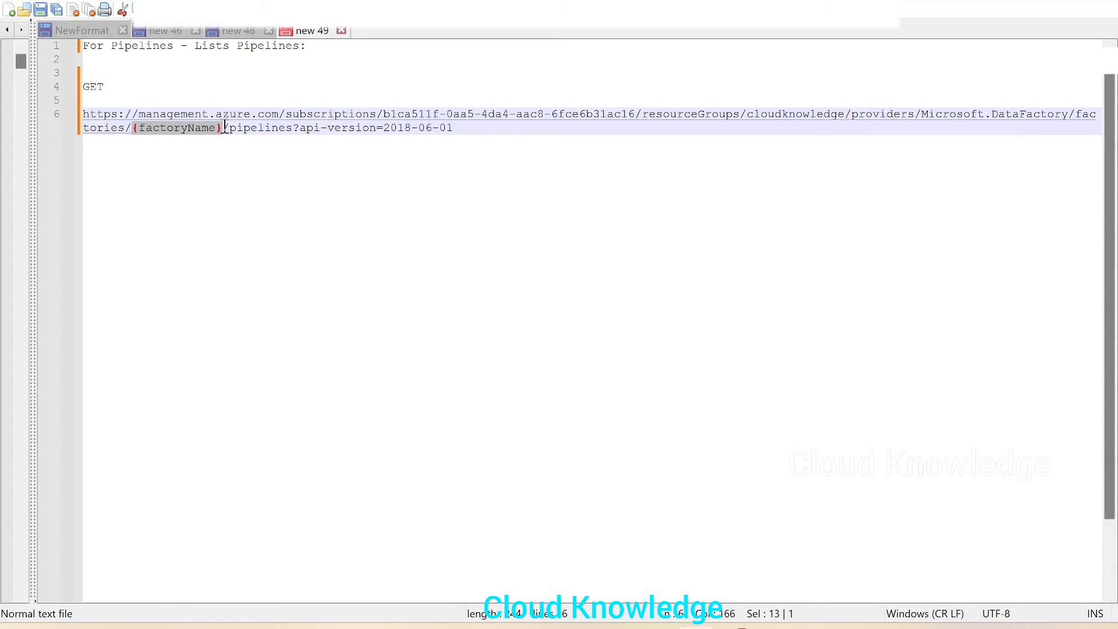
pyautogui.moveTo(225, 131)
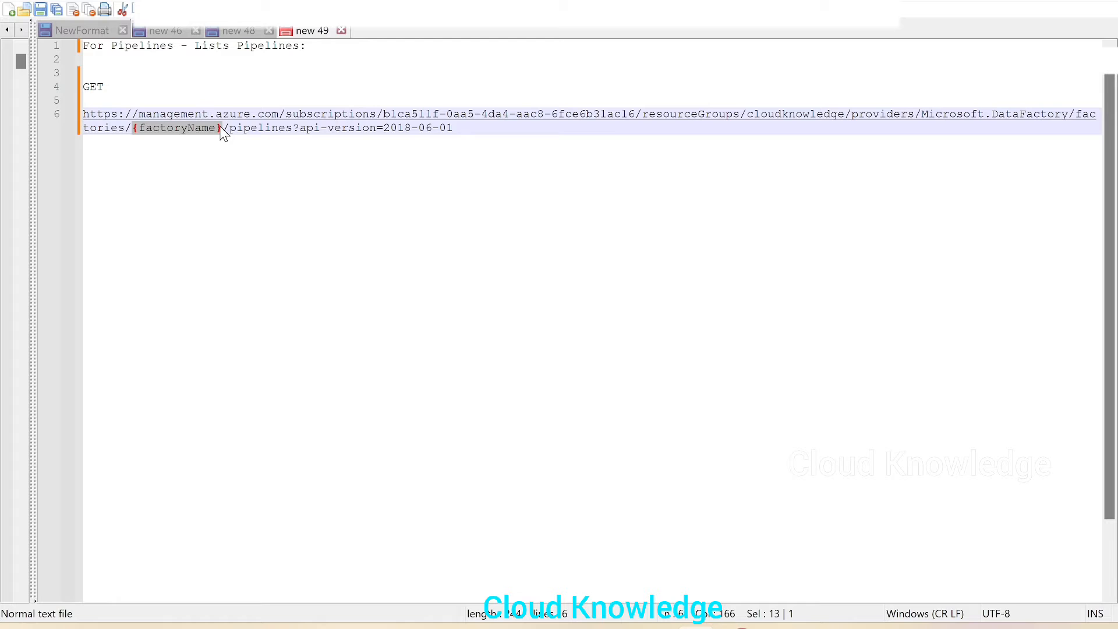
pyautogui.write('adf-')
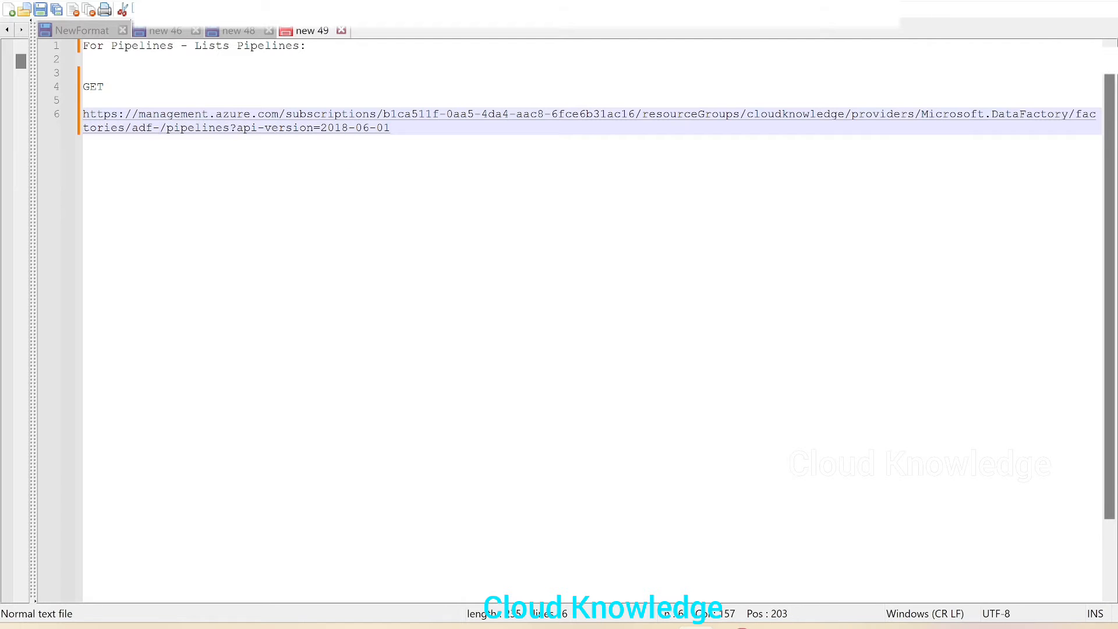
pyautogui.write('cloudknowledge')
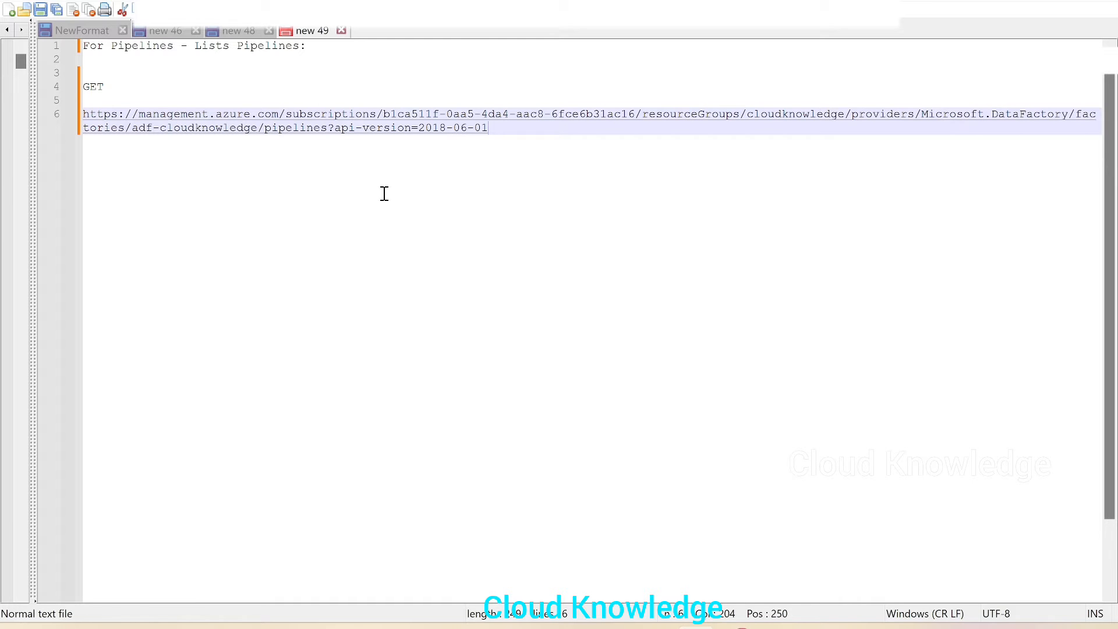
pyautogui.click(127, 114)
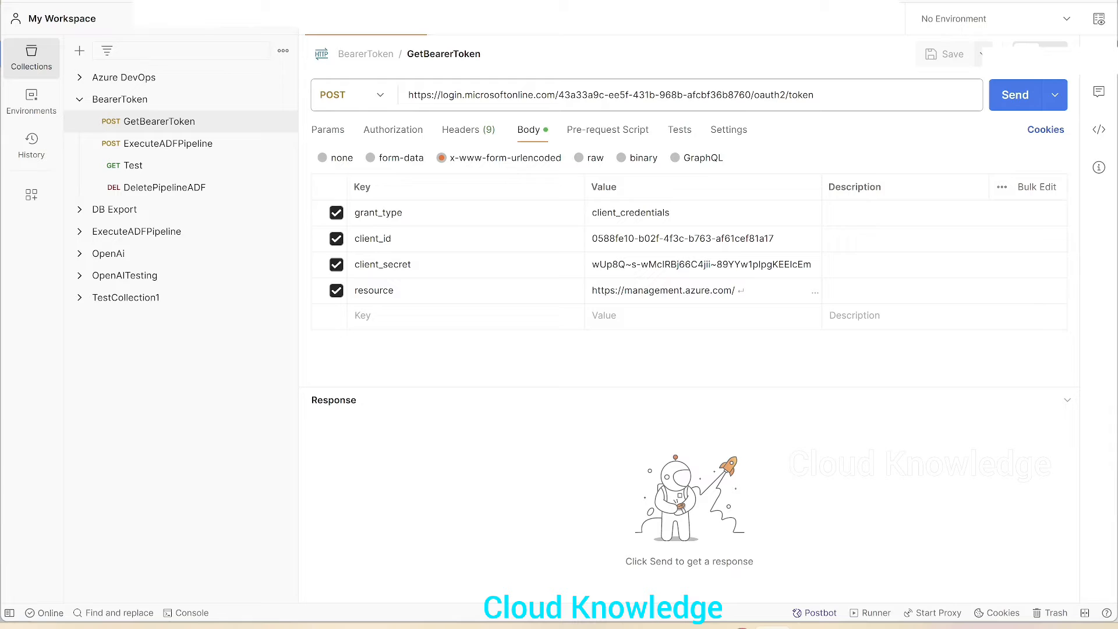
pyautogui.moveTo(119, 99)
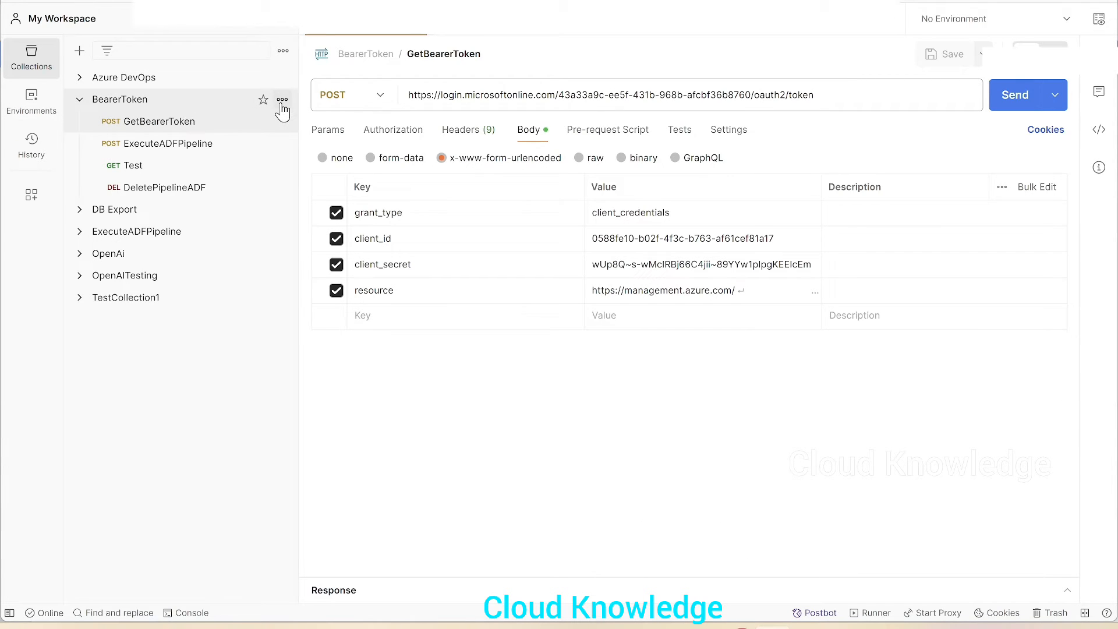
# - Add a new request to the BearerToken collection via its actions menu
pyautogui.click(283, 99)
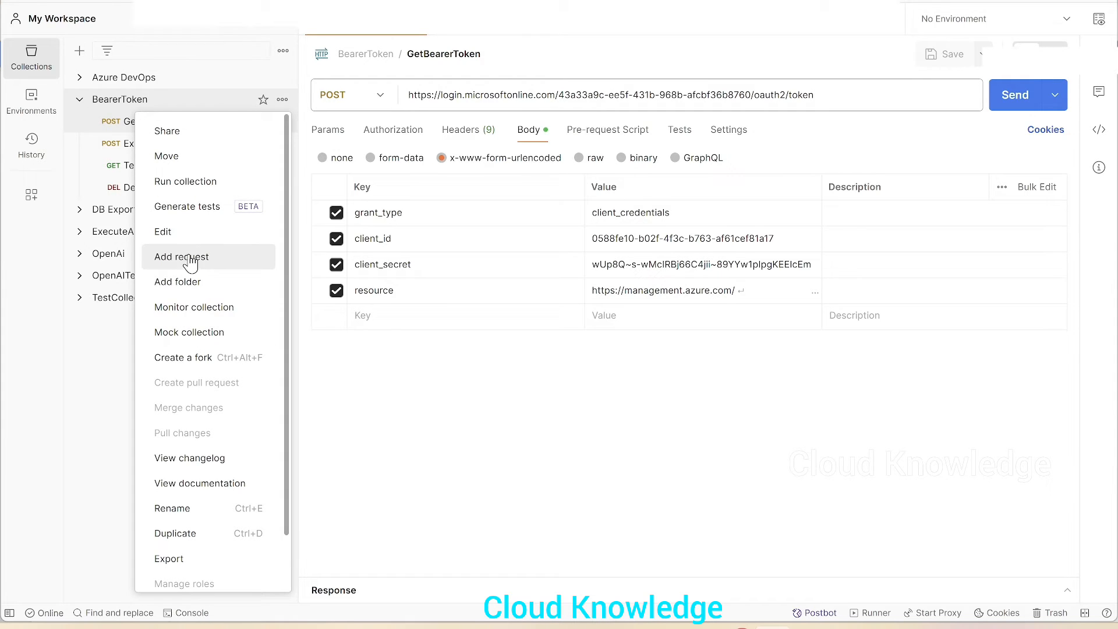
pyautogui.click(182, 256)
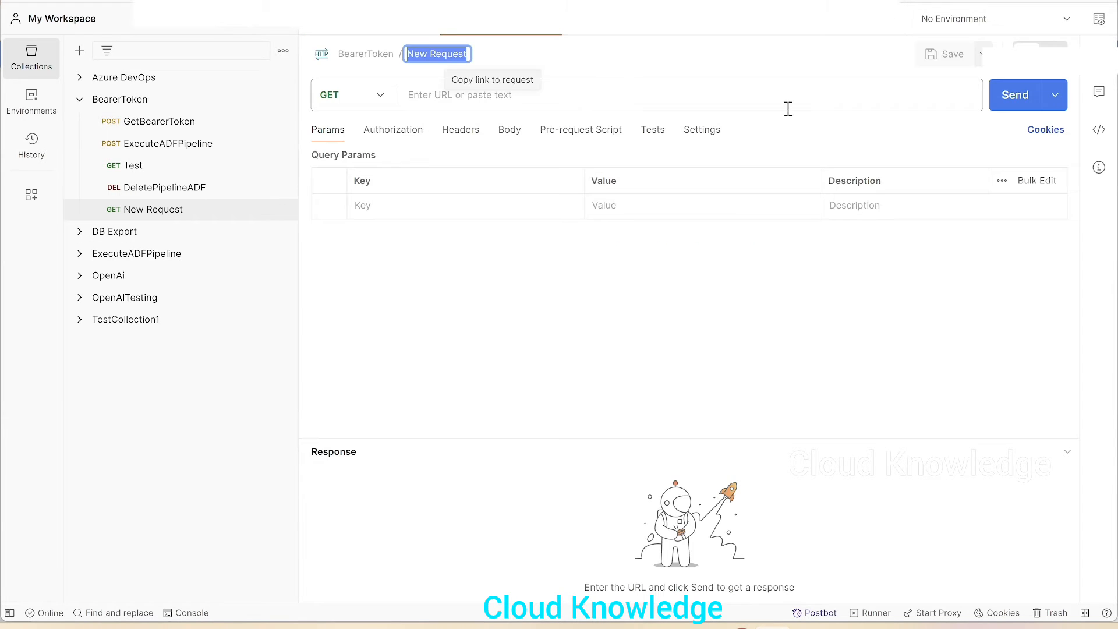
# - Name the request ListPipelines, set the management.azure.com pipelines URL, and send it (401 Unauthorized)
pyautogui.write('List')
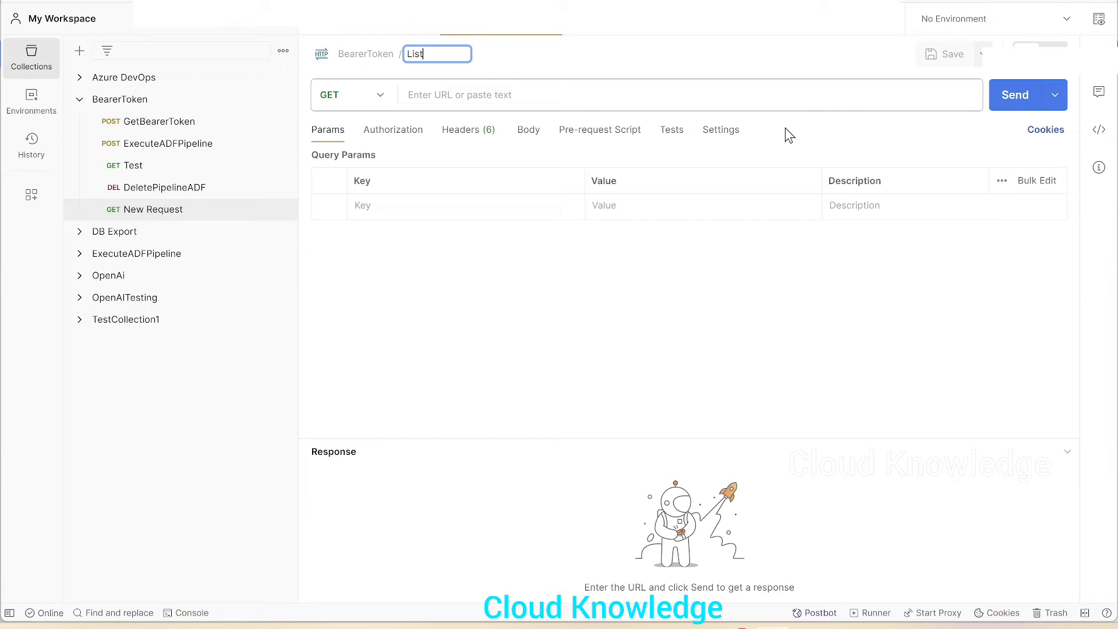
pyautogui.write('ipelines')
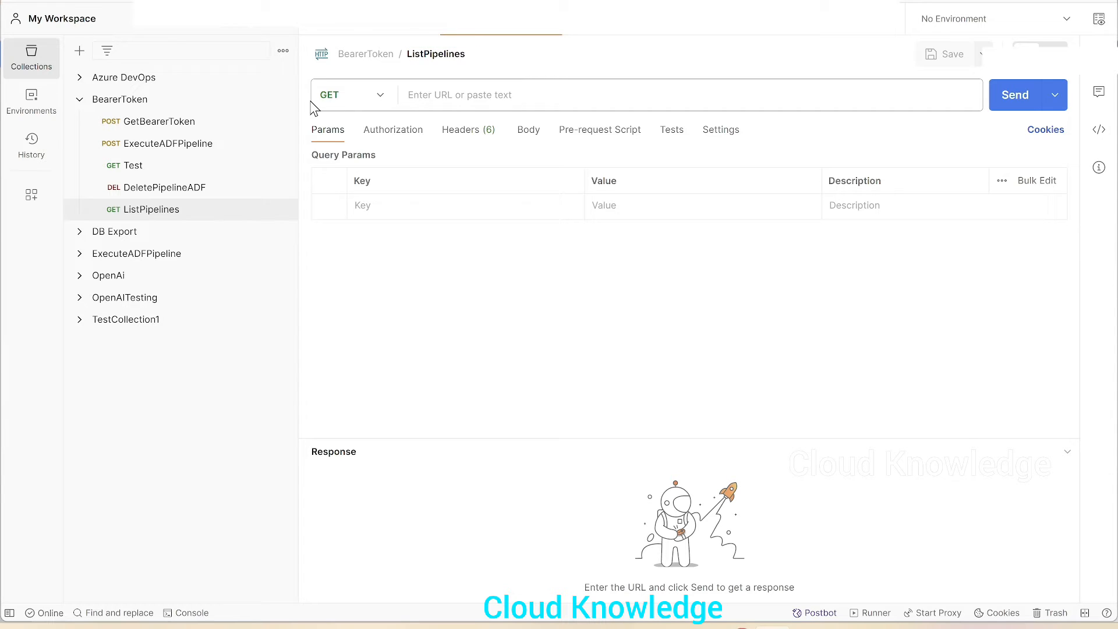
pyautogui.click(352, 94)
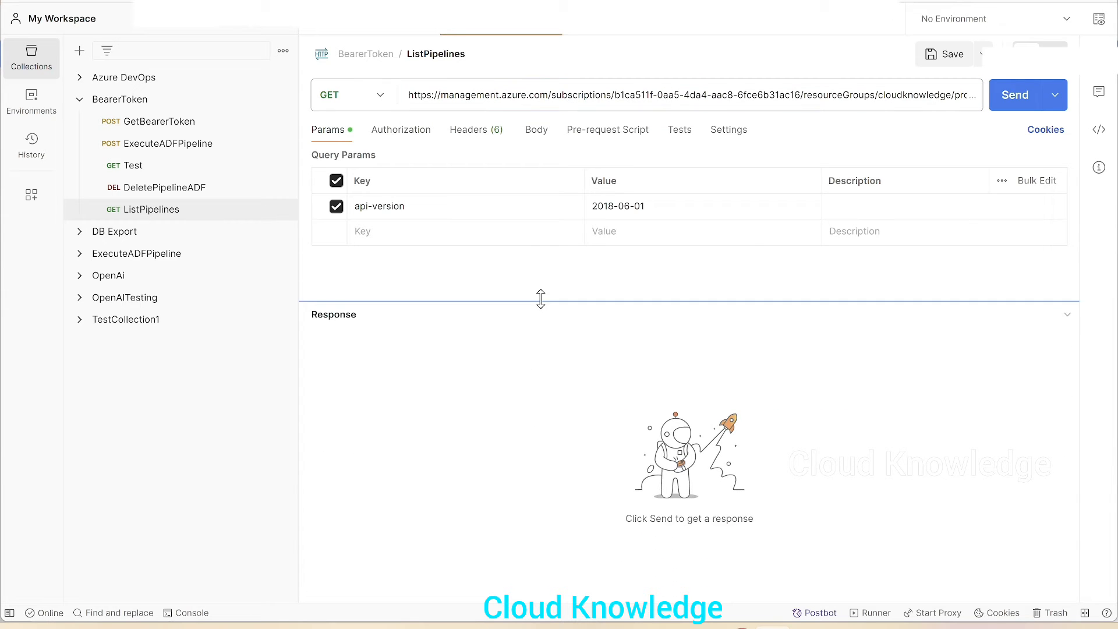
pyautogui.click(1015, 95)
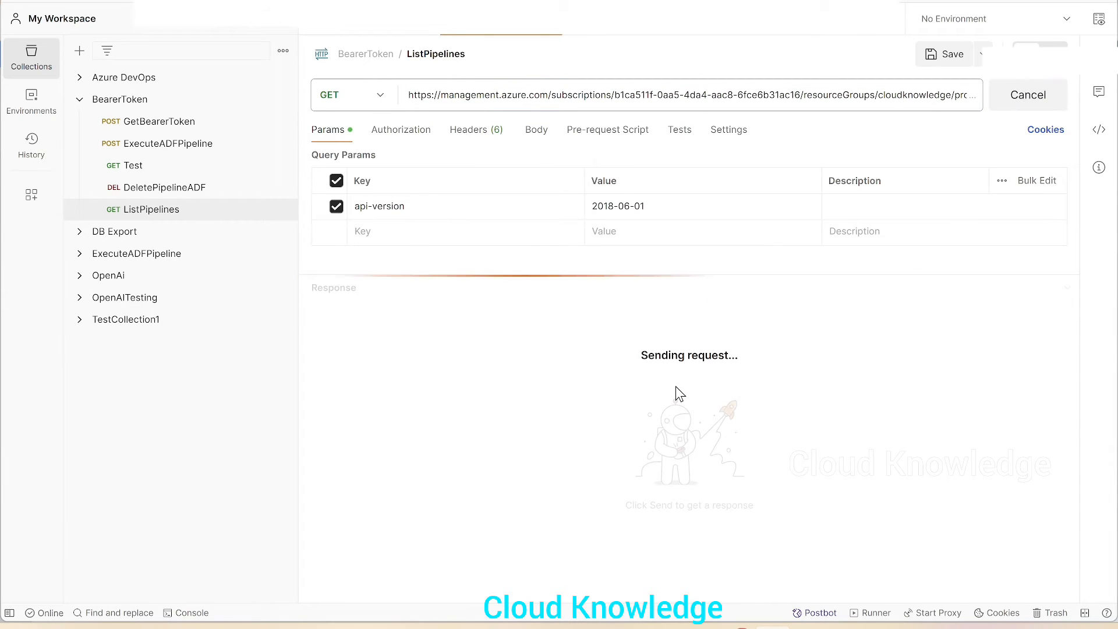
pyautogui.click(1015, 95)
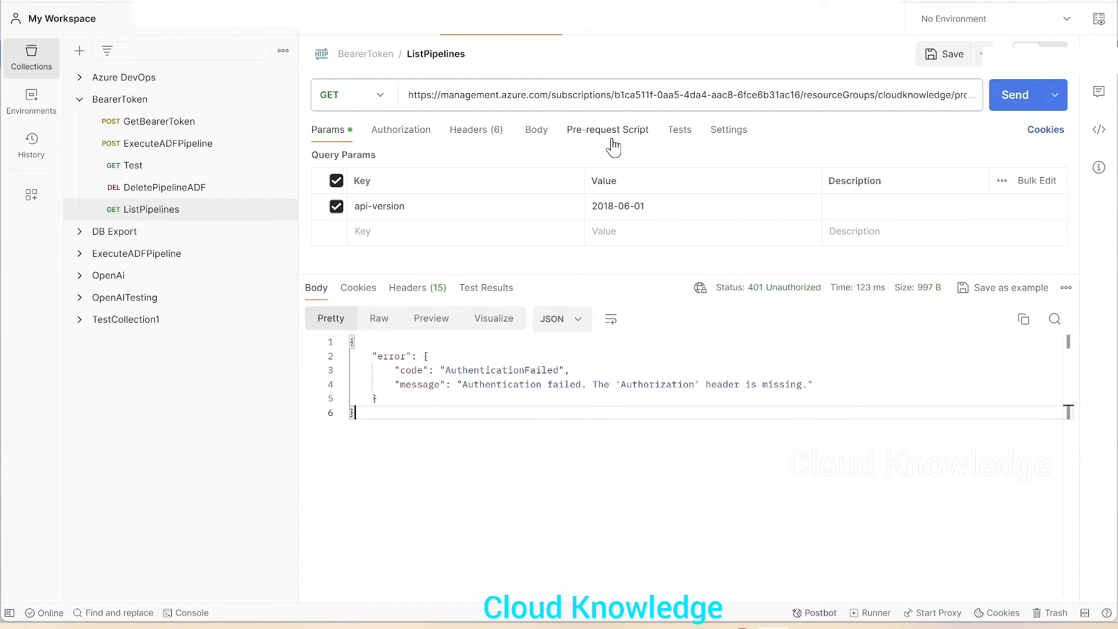
# - Set ListPipelines authorization to Bearer Token and paste the access token into the Token field
pyautogui.click(401, 129)
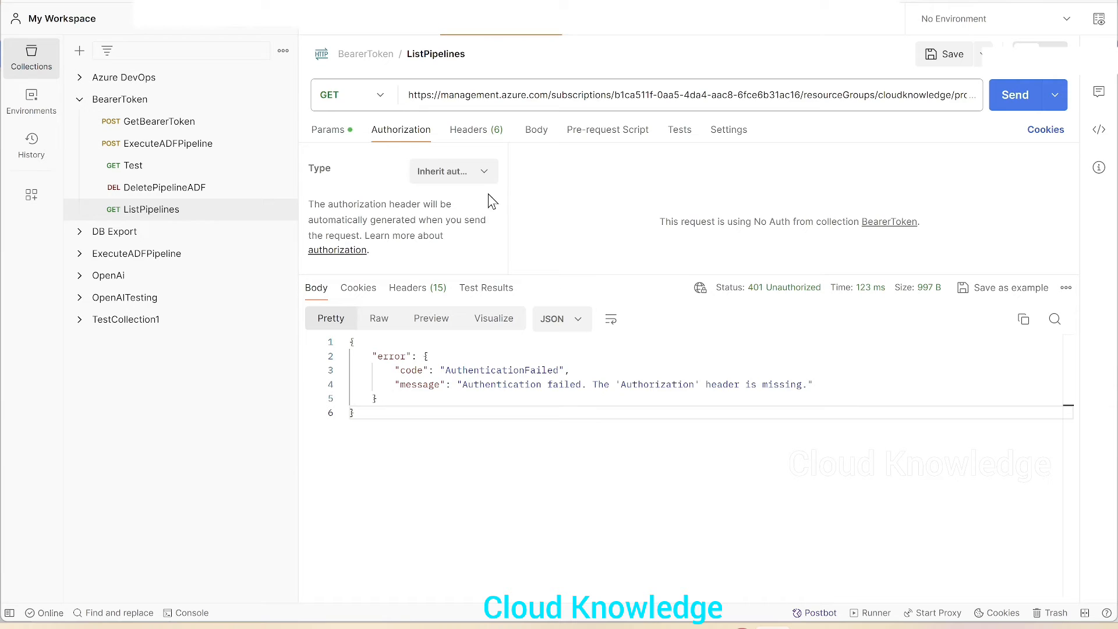
pyautogui.click(452, 171)
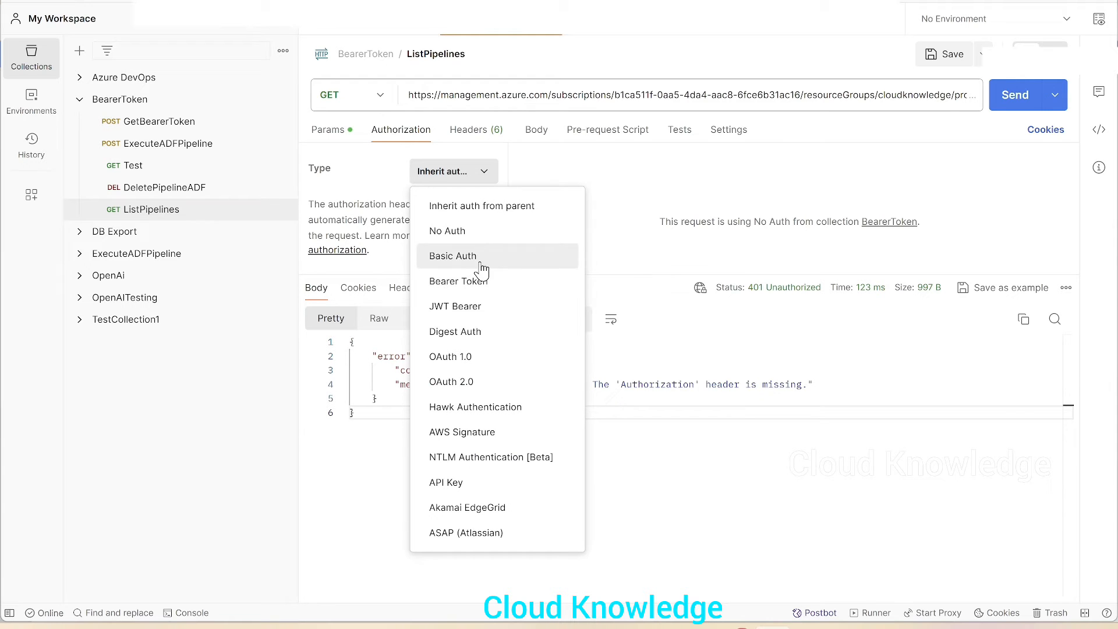
pyautogui.click(459, 280)
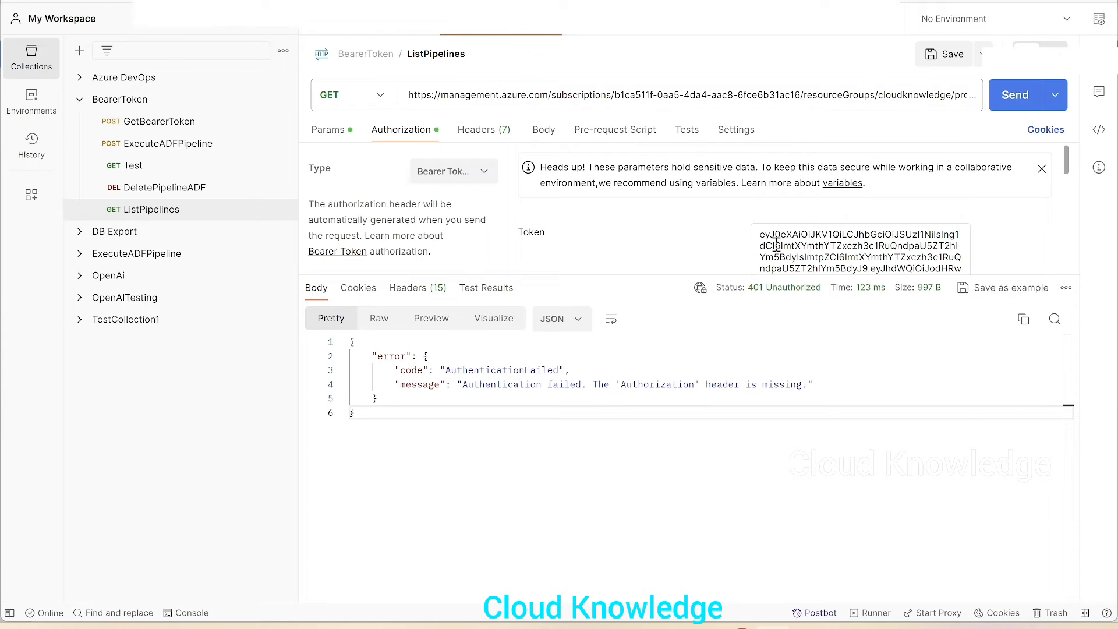
pyautogui.click(157, 122)
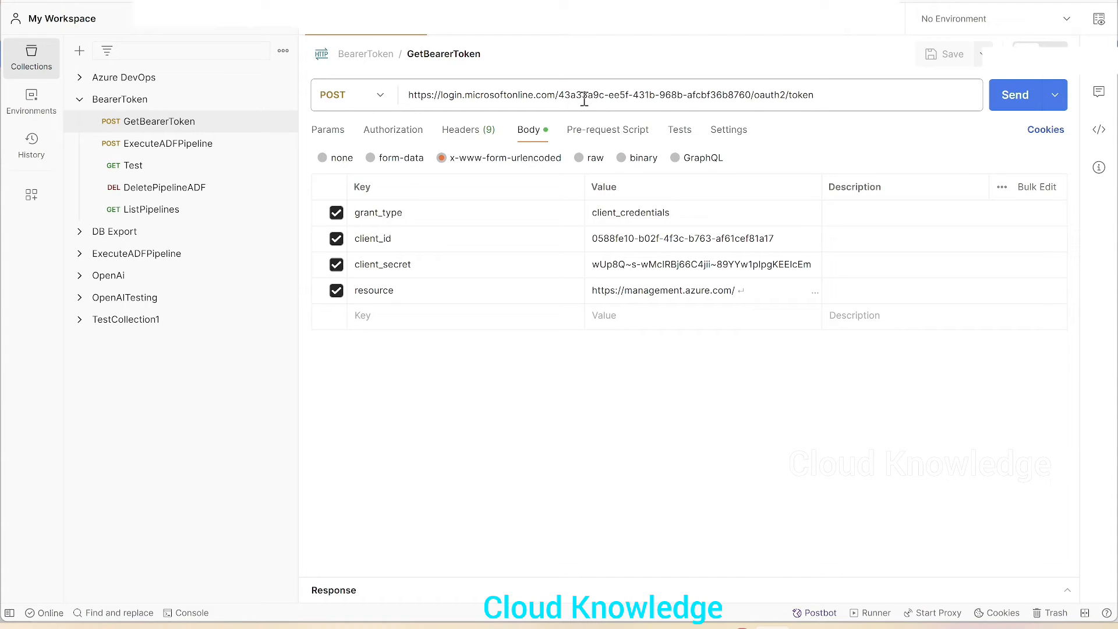
pyautogui.moveTo(598, 159)
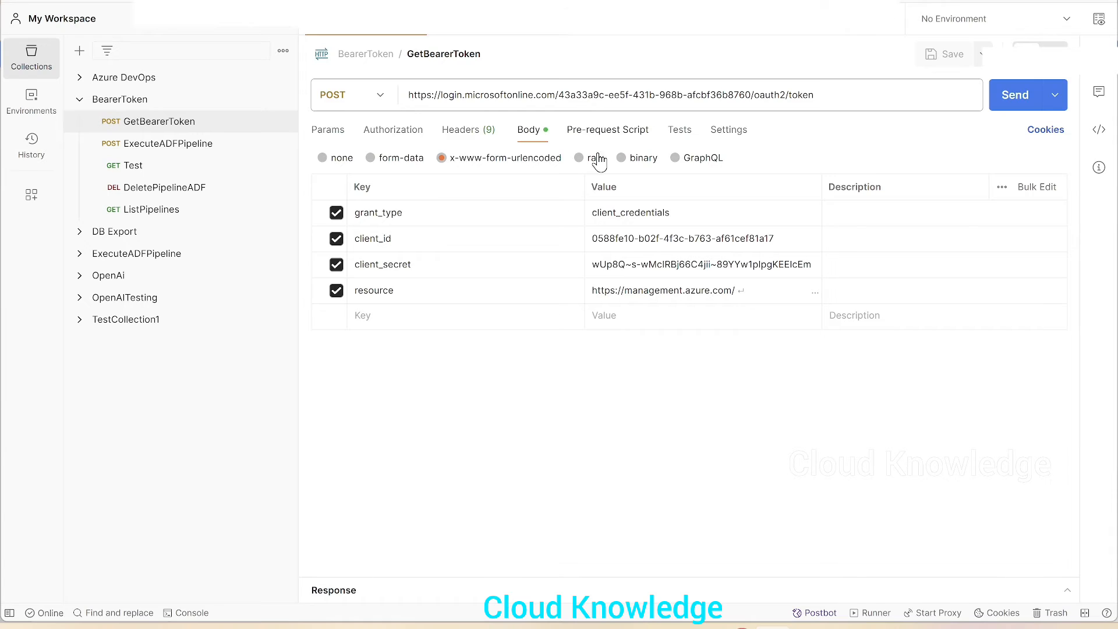
pyautogui.moveTo(288, 205)
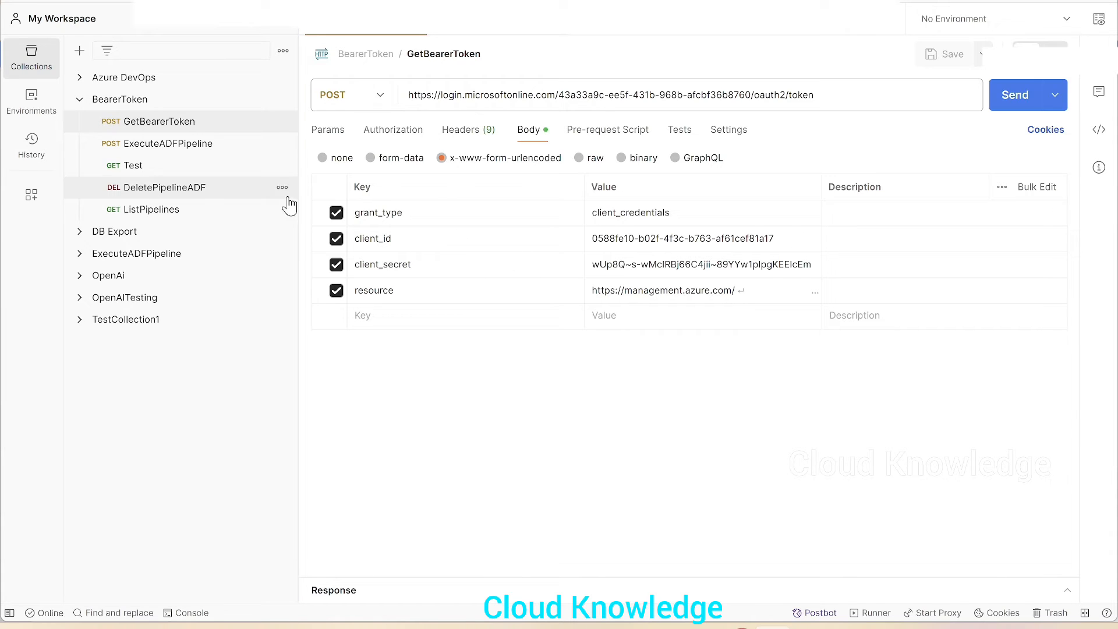
pyautogui.moveTo(473, 238)
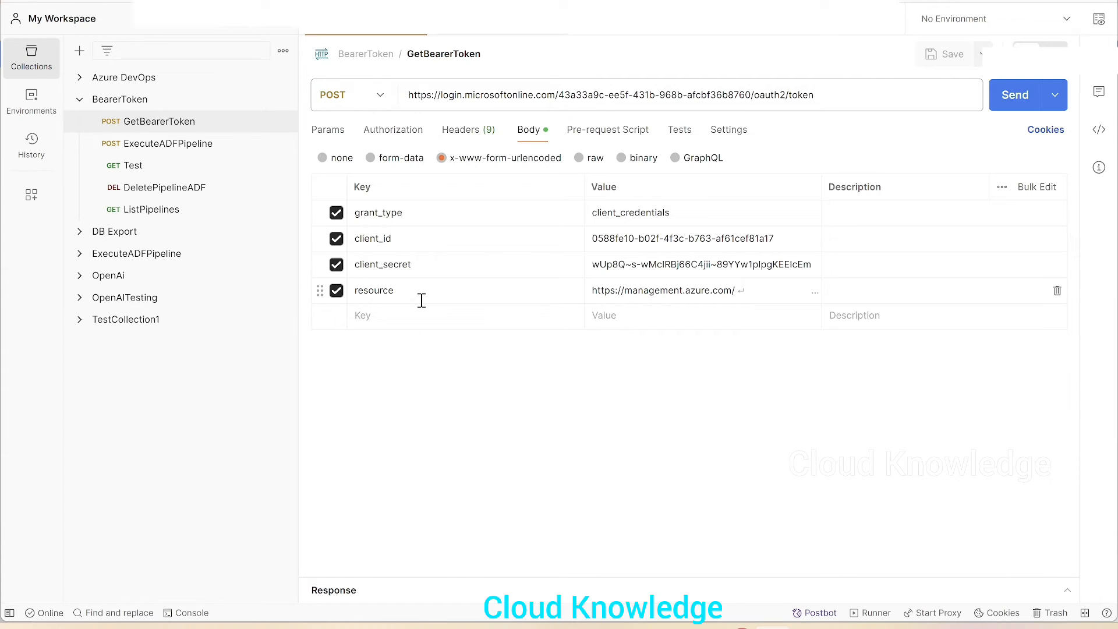
pyautogui.moveTo(462, 315)
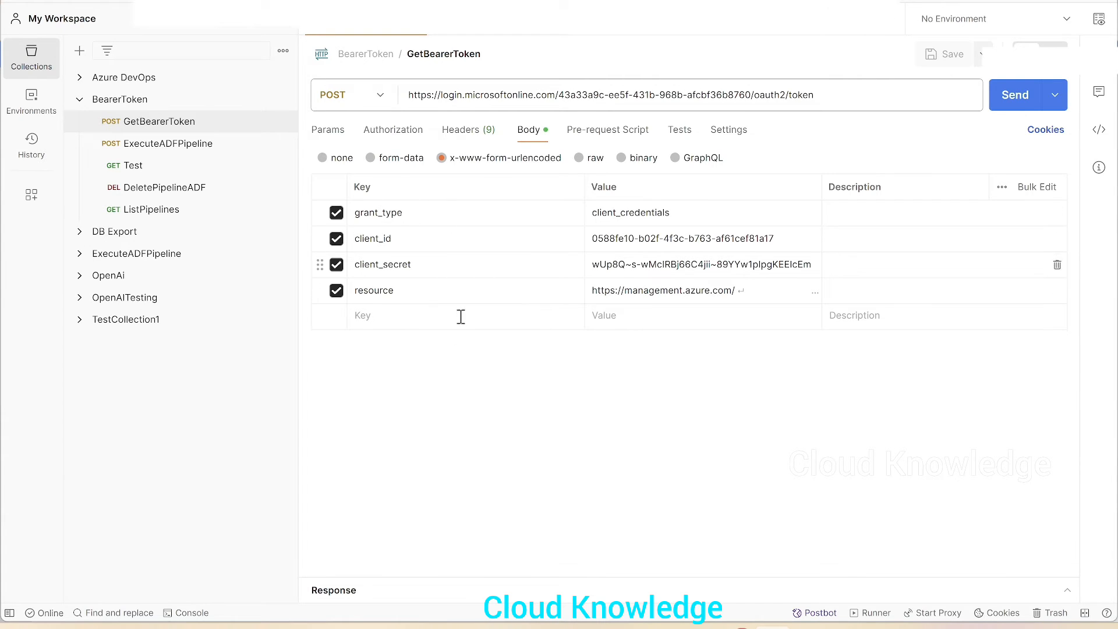
pyautogui.moveTo(1016, 95)
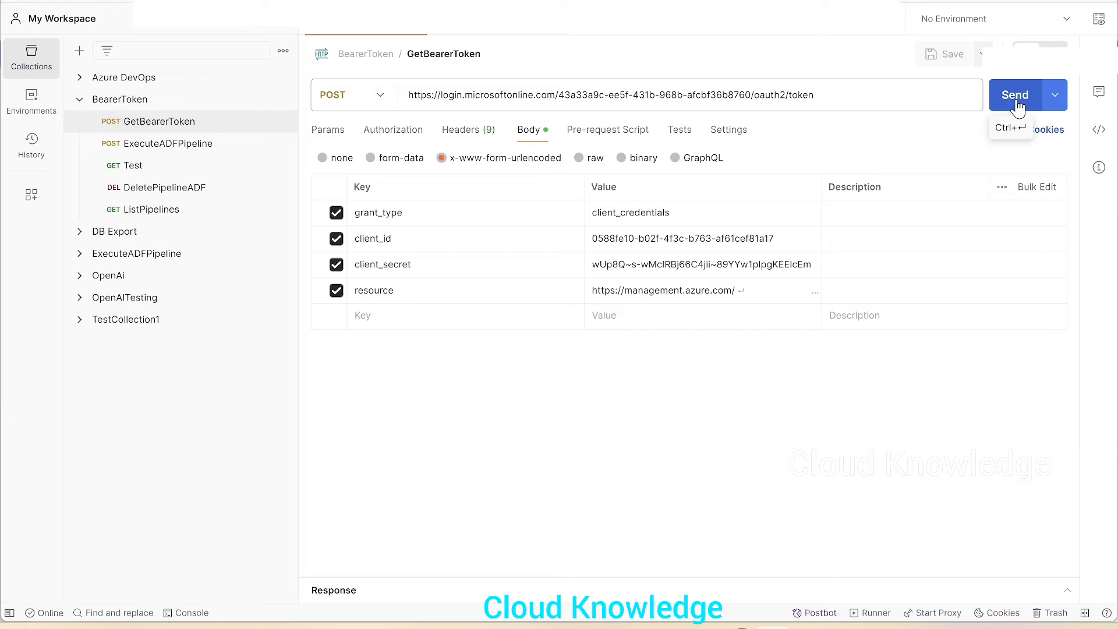
# - Send GetBearerToken for a fresh 200 OK token and select the access_token value to copy it
pyautogui.click(1014, 94)
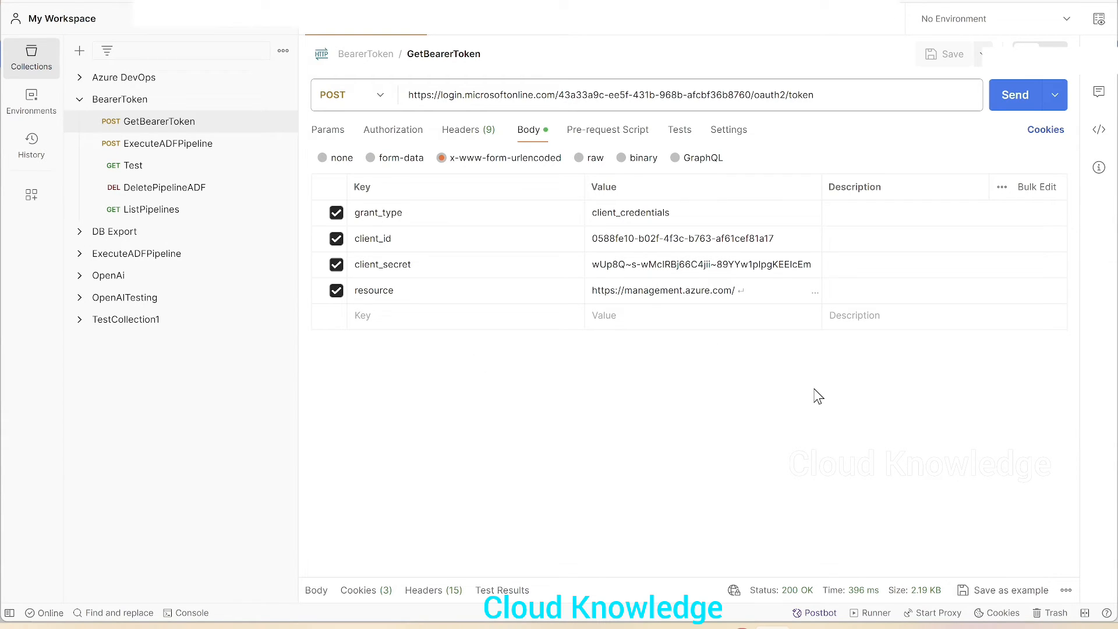
pyautogui.moveTo(664, 576)
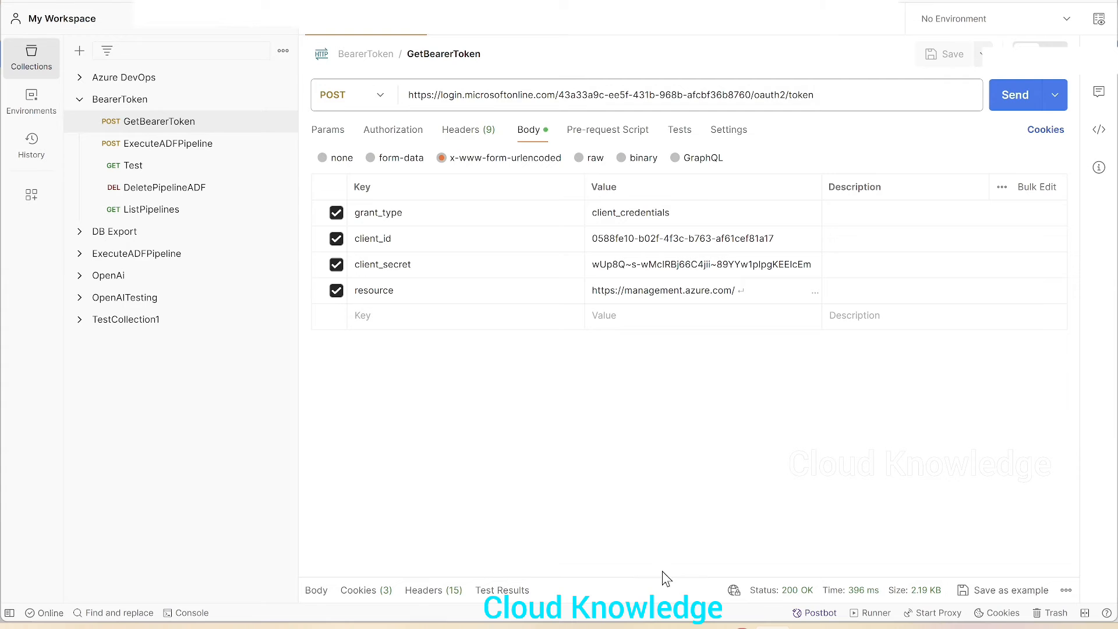
pyautogui.click(1014, 94)
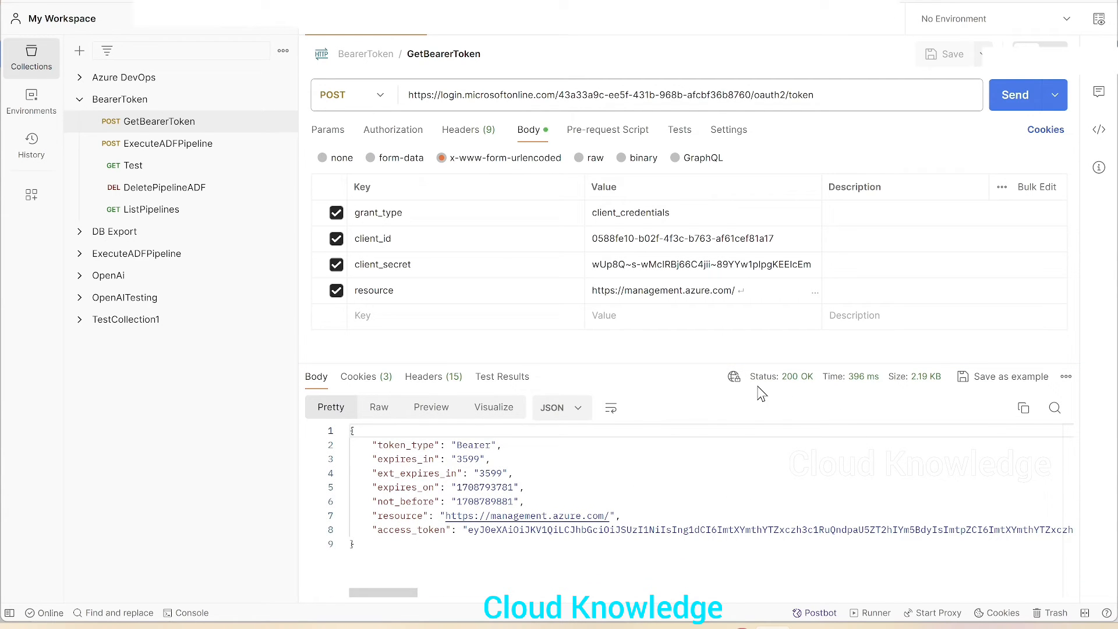
pyautogui.moveTo(380, 538)
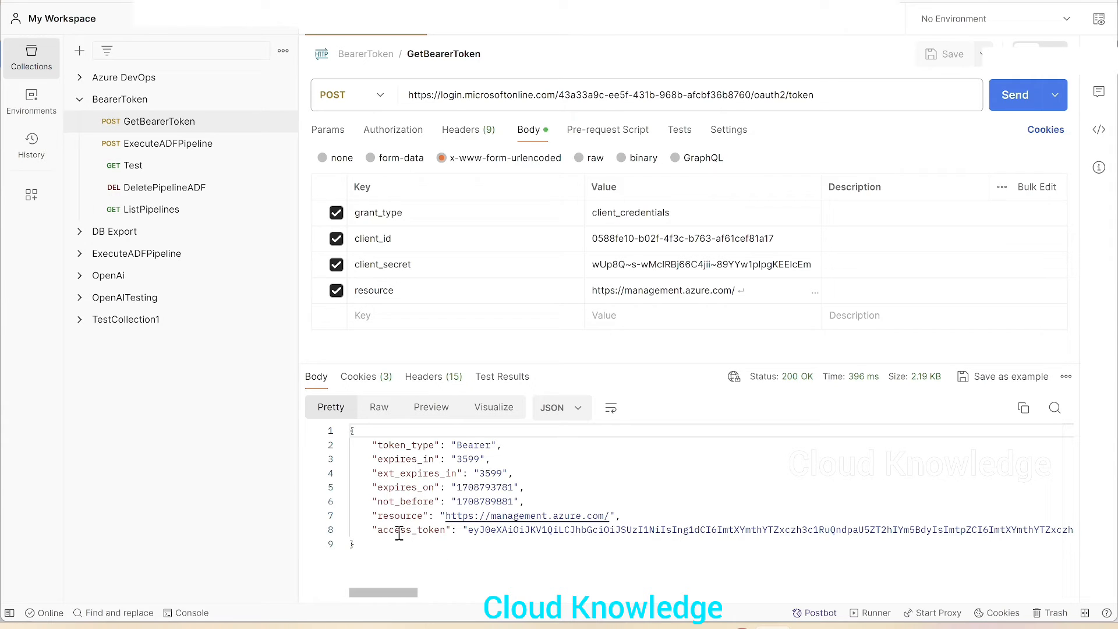
pyautogui.doubleClick(713, 530)
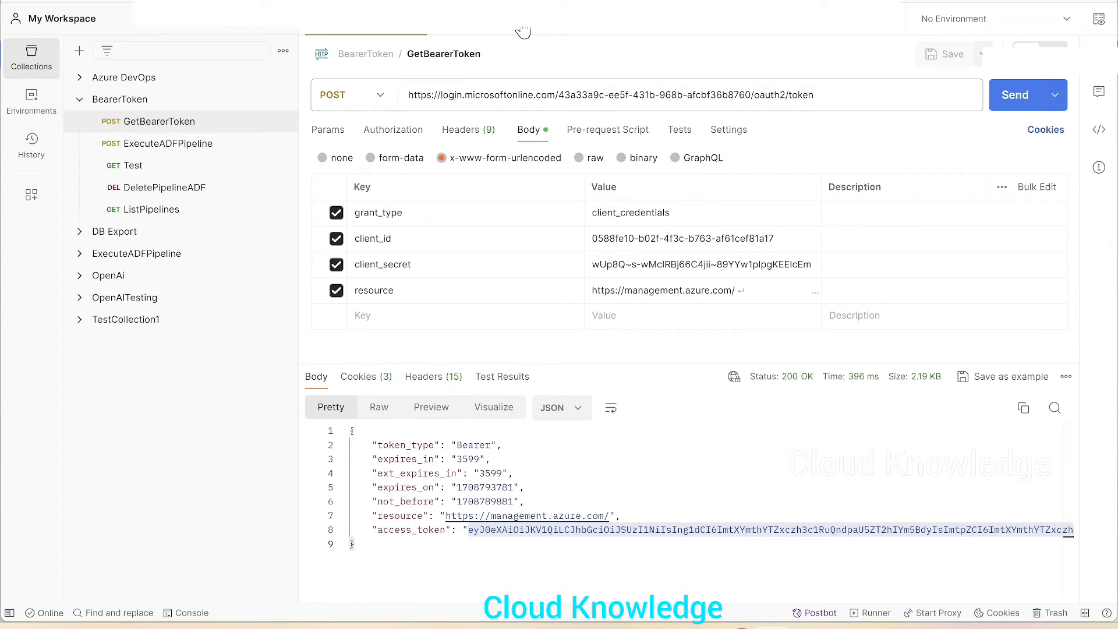
# - Paste the new token into ListPipelines' Bearer Token field and resend, getting 200 OK (179 KB)
pyautogui.click(148, 209)
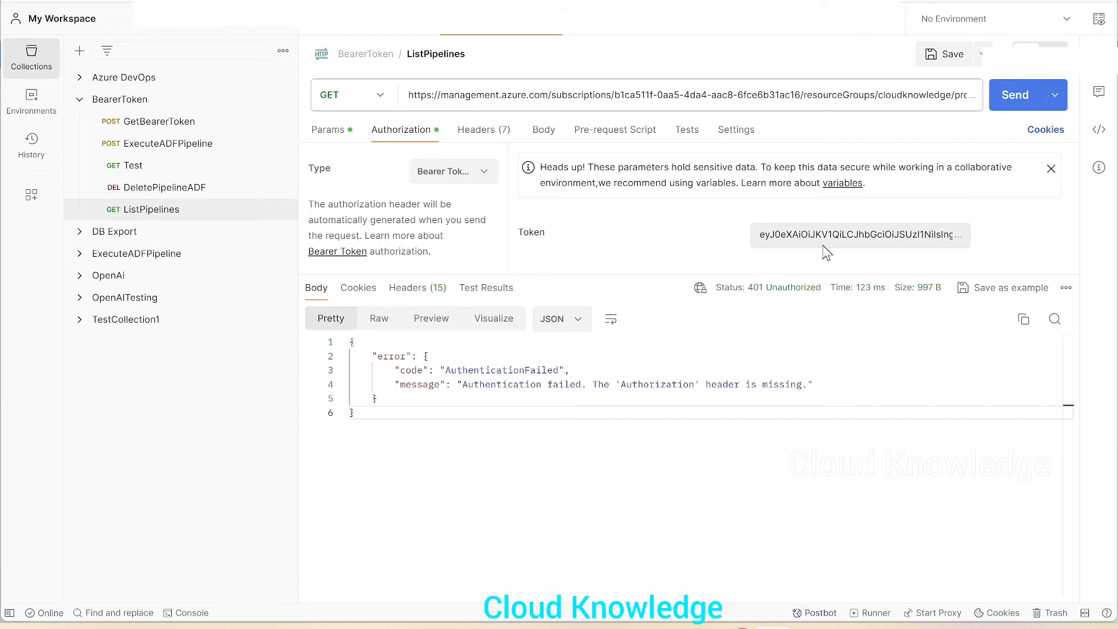
pyautogui.click(858, 236)
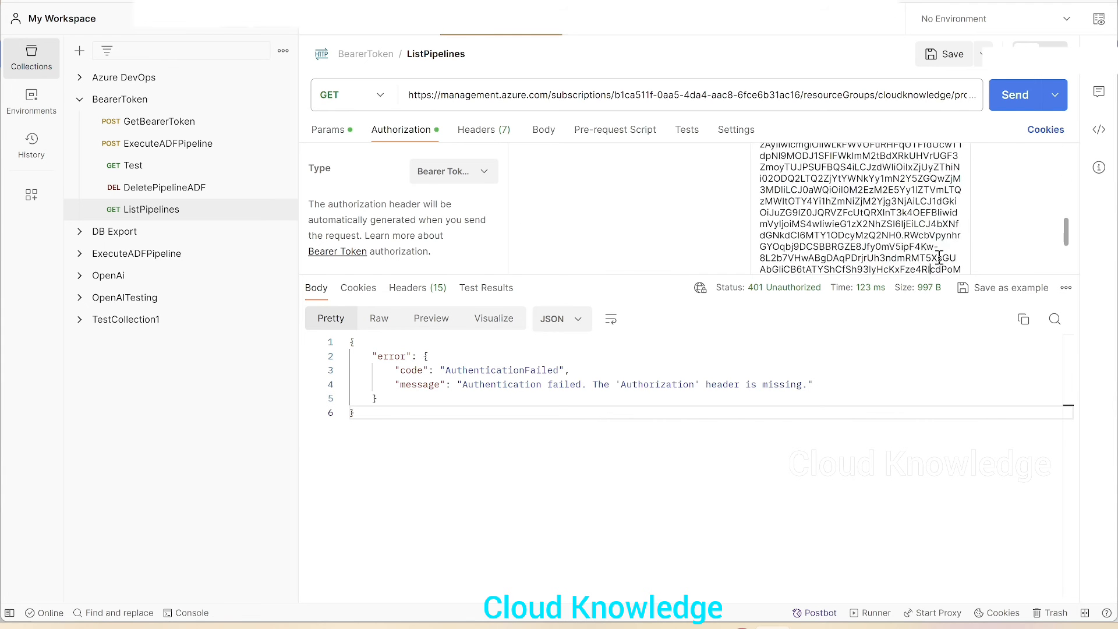
pyautogui.scroll(-3)
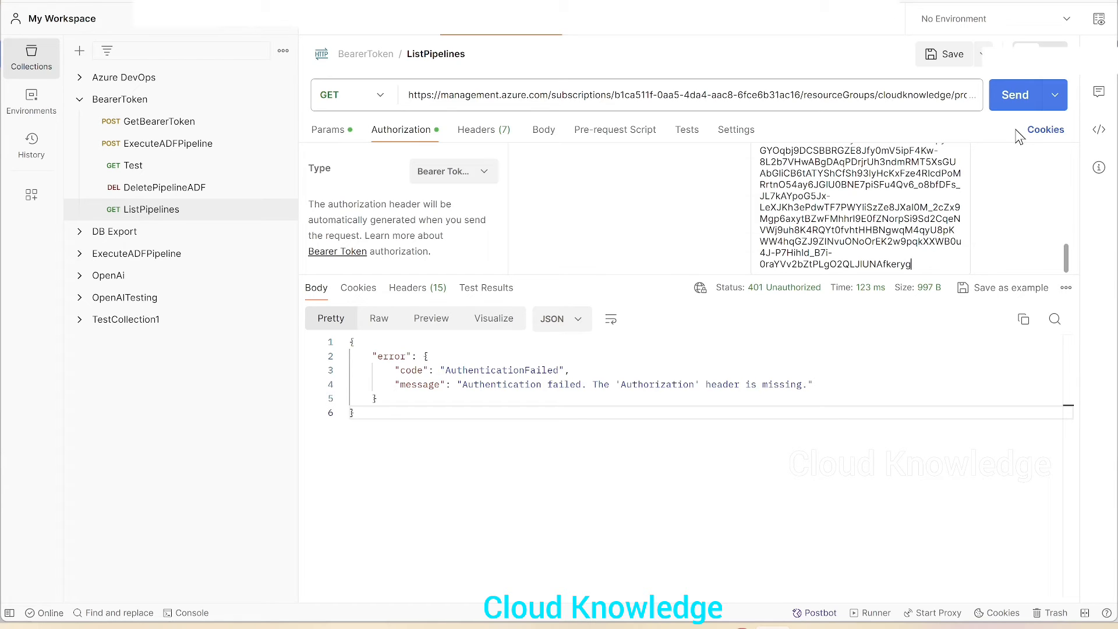
pyautogui.moveTo(885, 222)
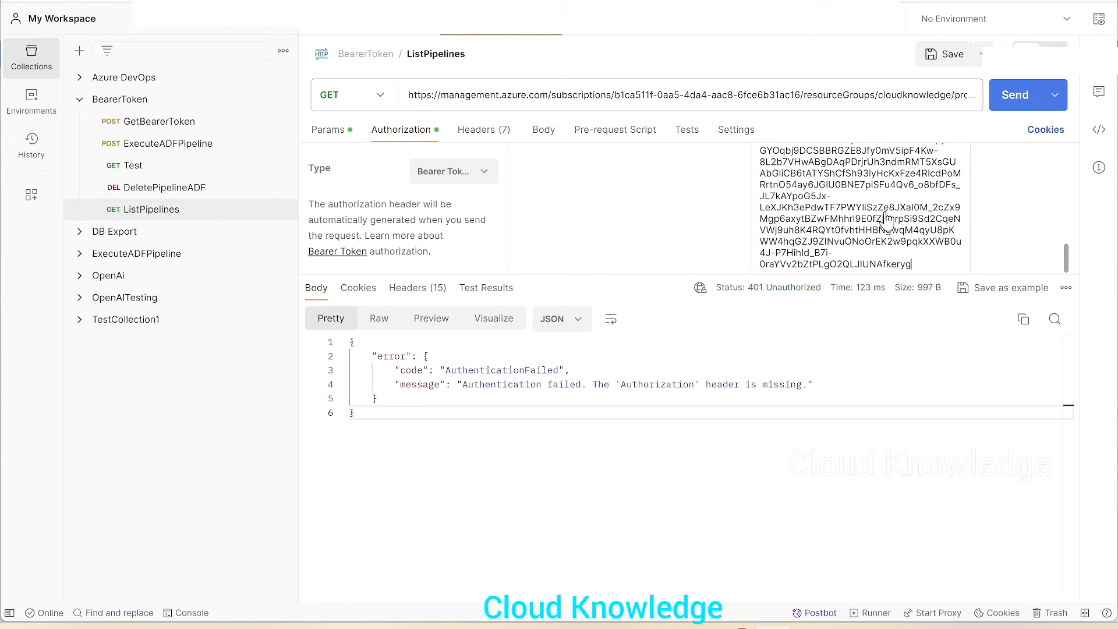
pyautogui.click(1015, 95)
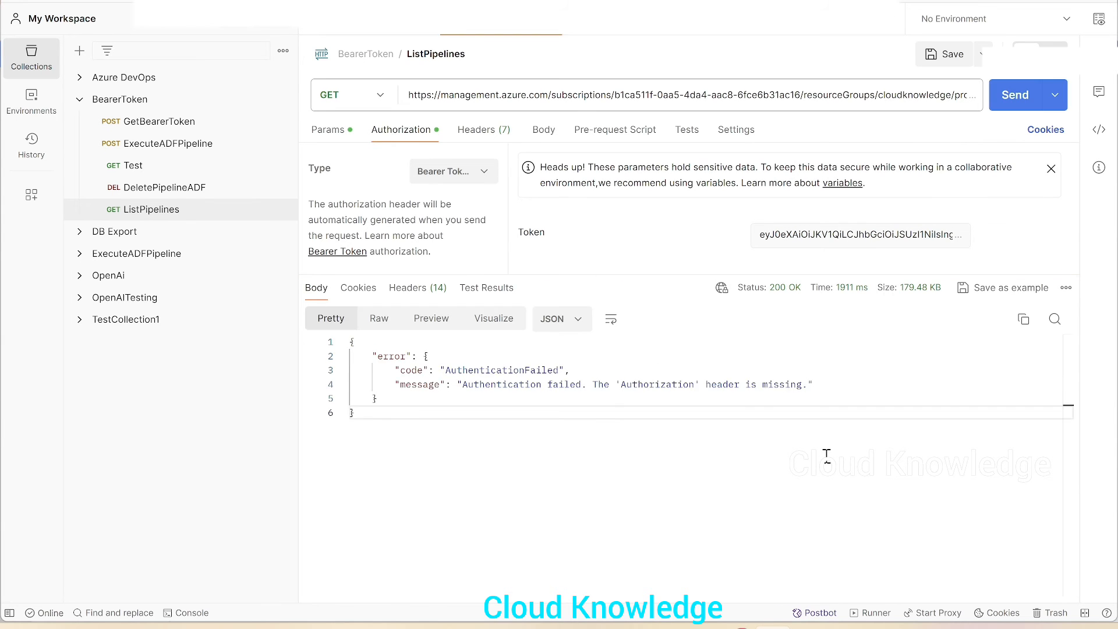
# - Scroll the JSON response listing pipeline1, pipelineDemoNOTIN and pipeline2, selecting pipelineDemoNOTIN
pyautogui.click(1014, 94)
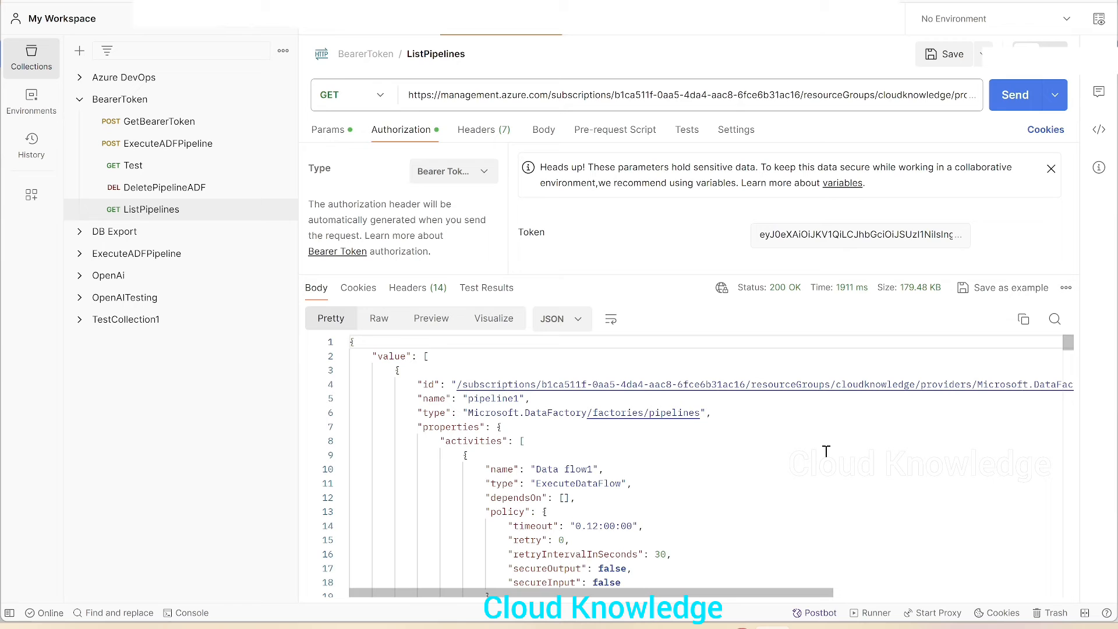
pyautogui.moveTo(691, 275)
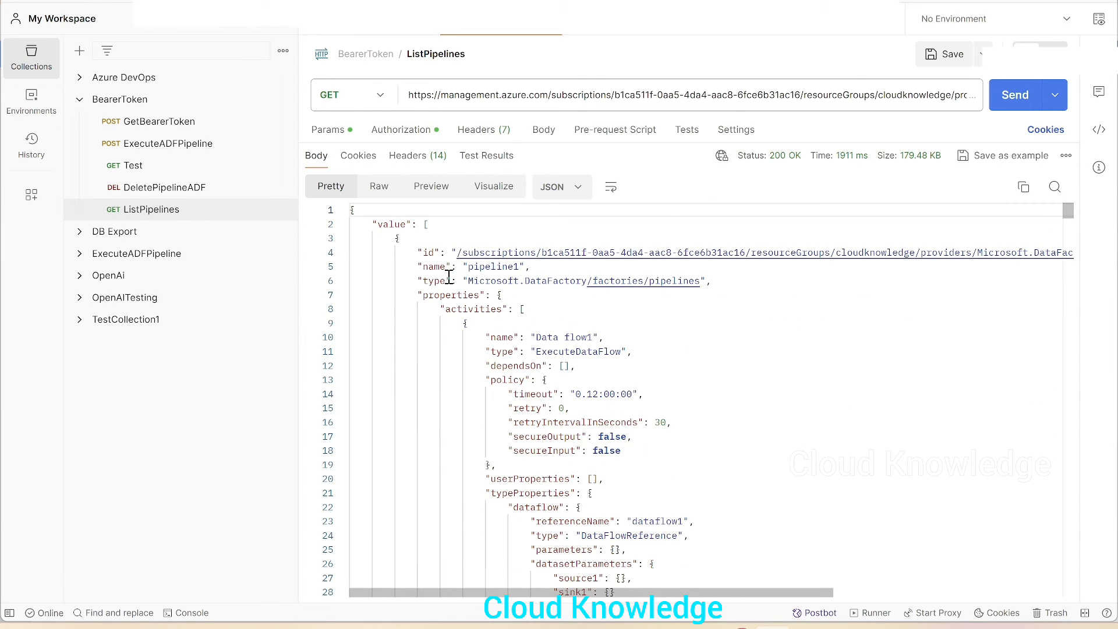
pyautogui.moveTo(457, 278)
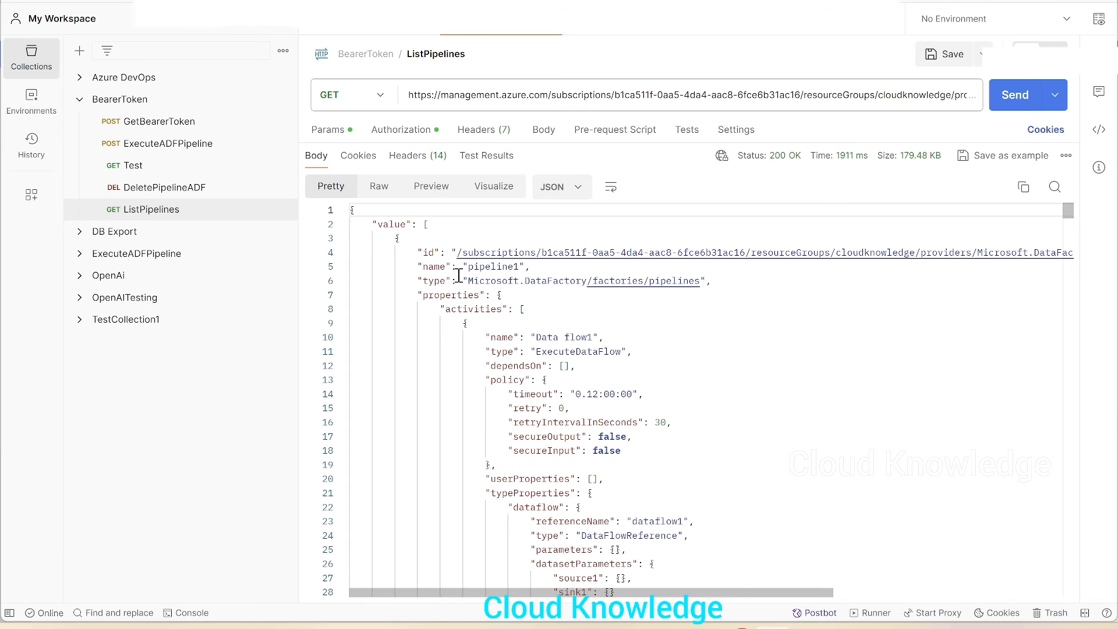
pyautogui.moveTo(436, 310)
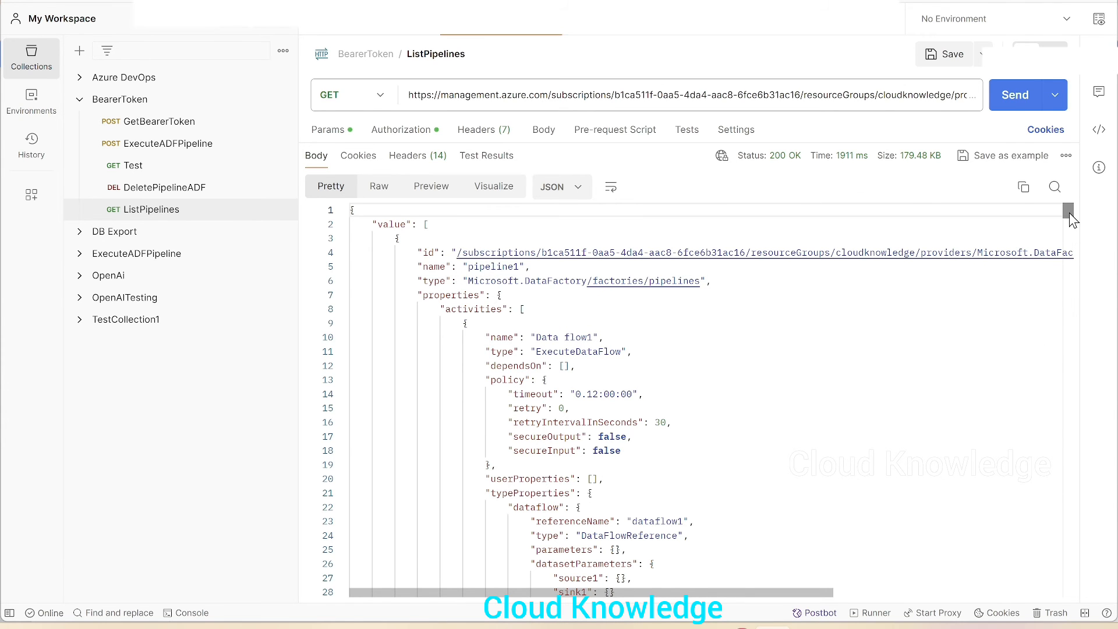
pyautogui.scroll(-3)
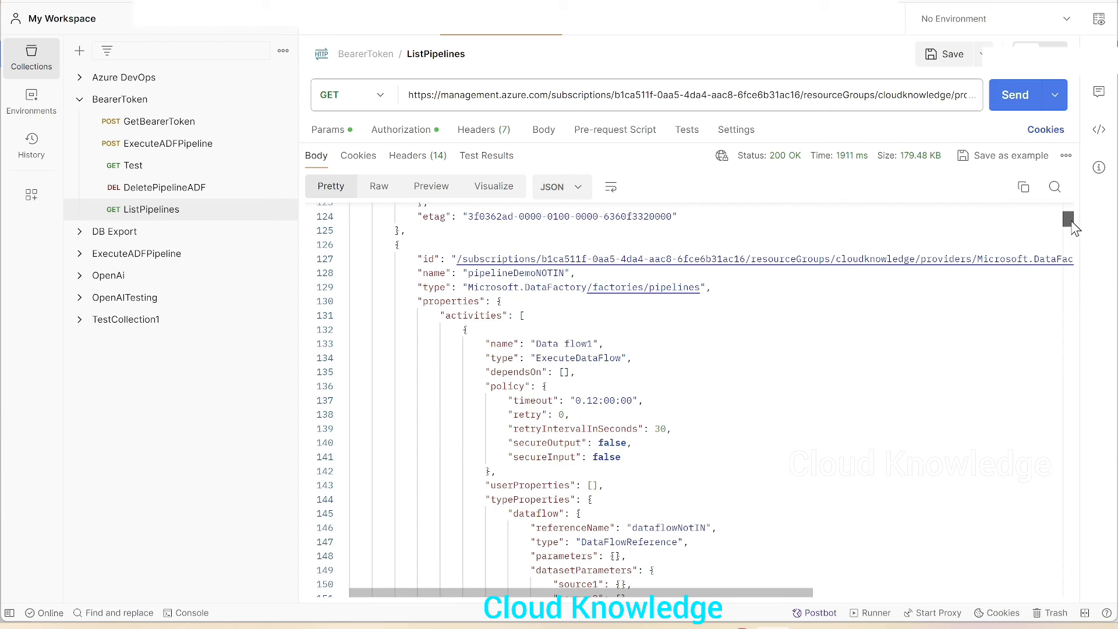
pyautogui.moveTo(479, 275)
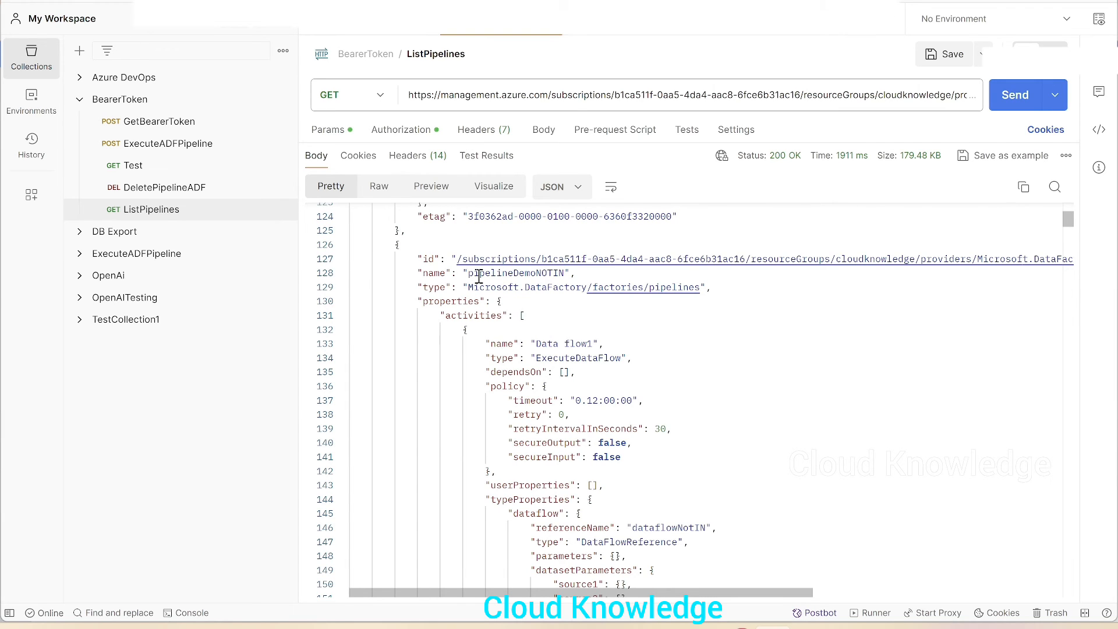
pyautogui.doubleClick(516, 273)
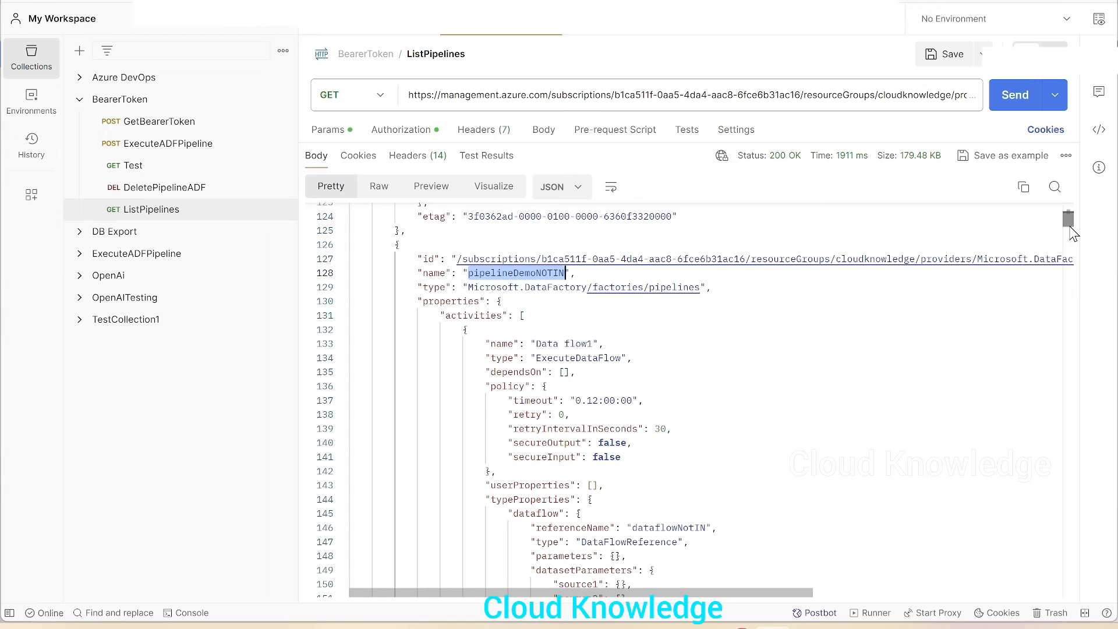
pyautogui.scroll(-3)
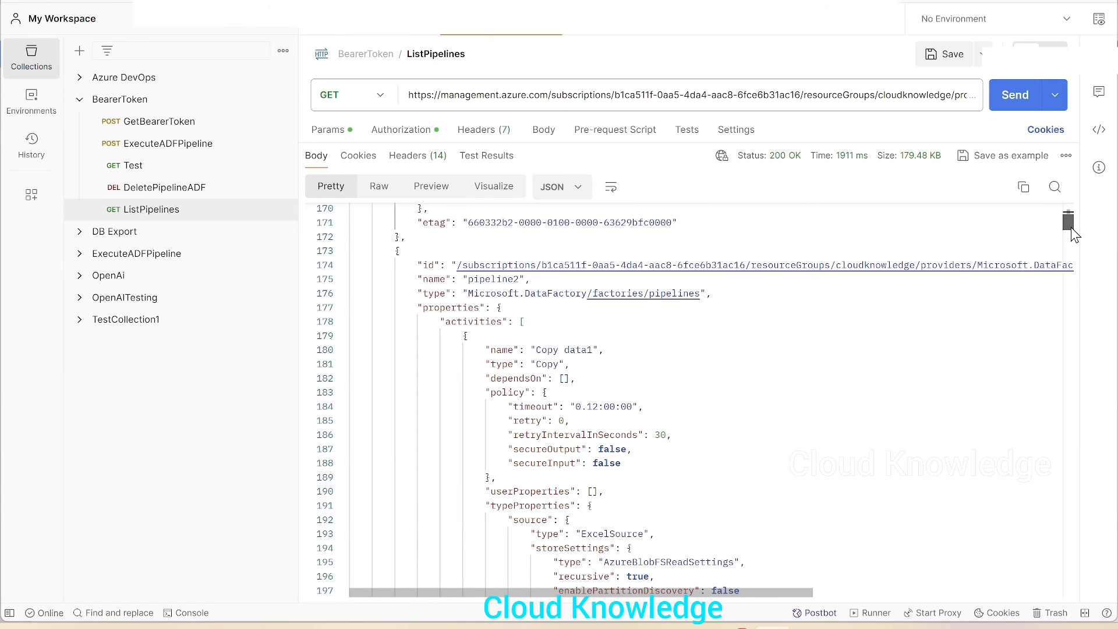
pyautogui.scroll(-3)
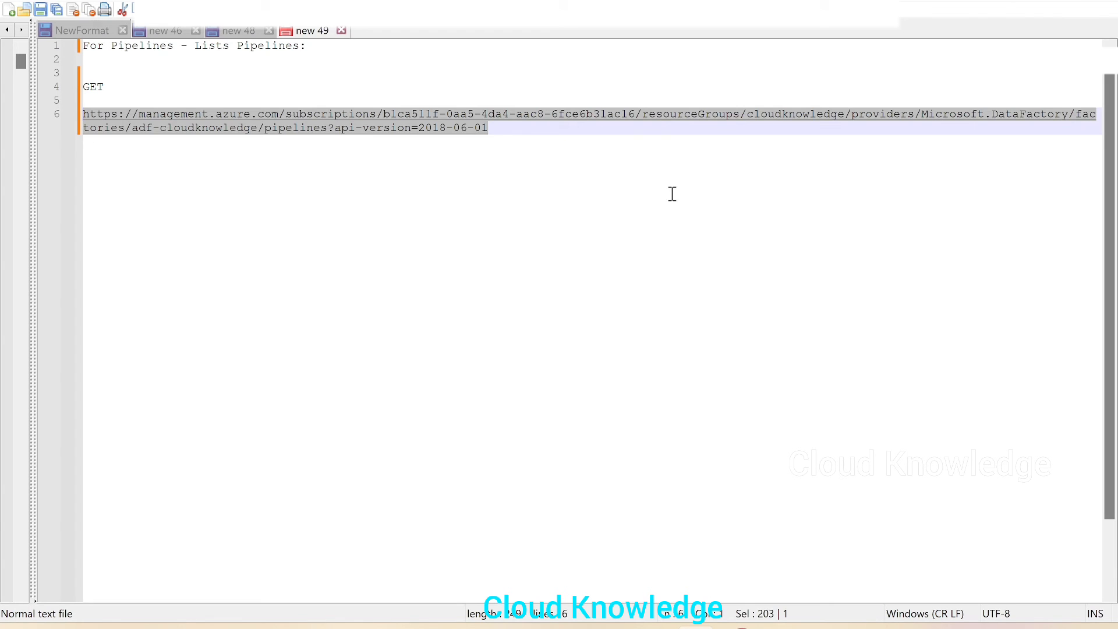
# - Start a new Notepad++ document holding the ListPipelines JSON and jump to its top
pyautogui.click(383, 30)
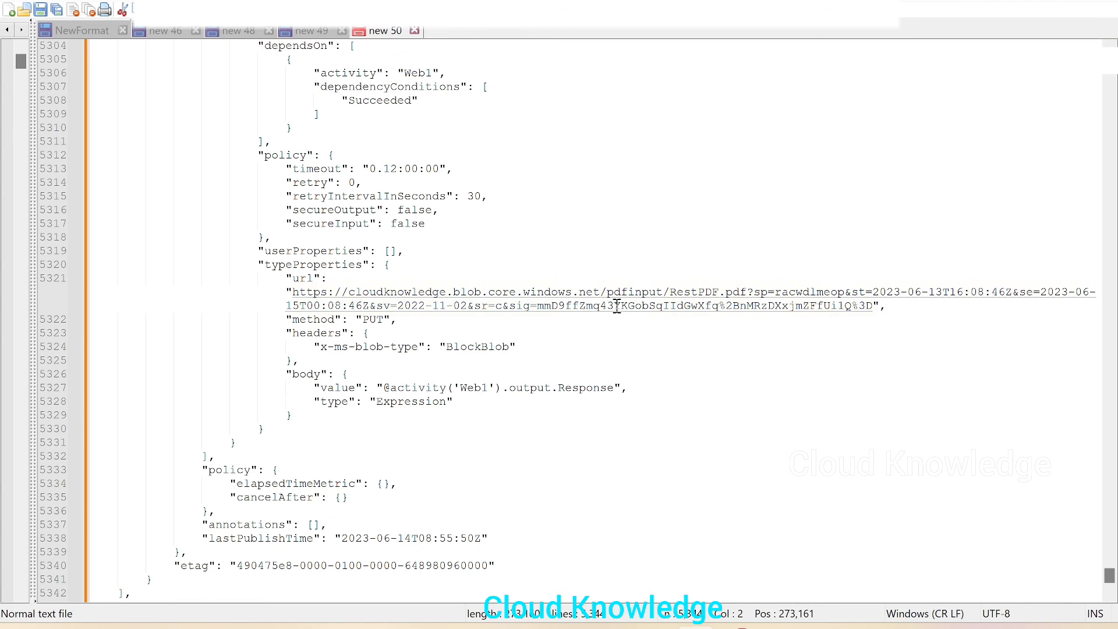
pyautogui.scroll(3)
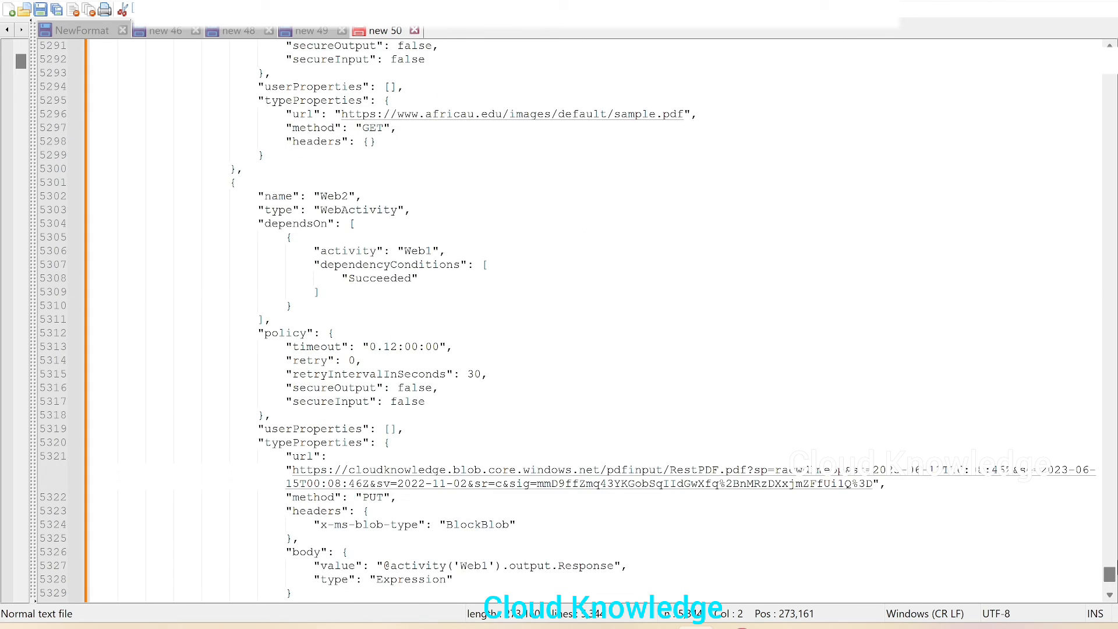
pyautogui.press('ctrl+Home')
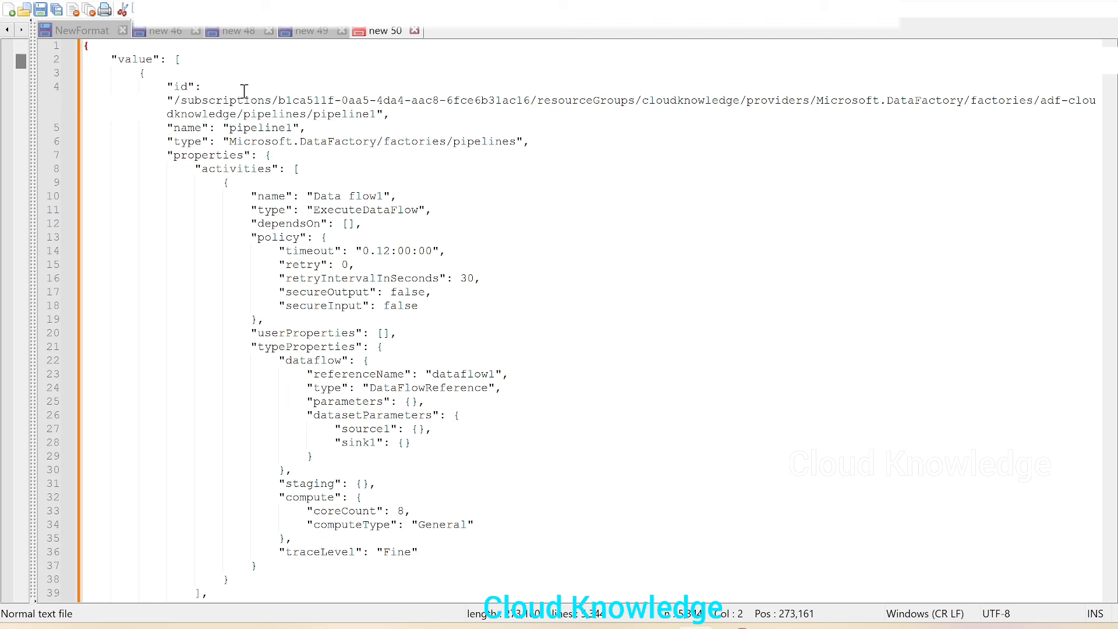
pyautogui.moveTo(363, 240)
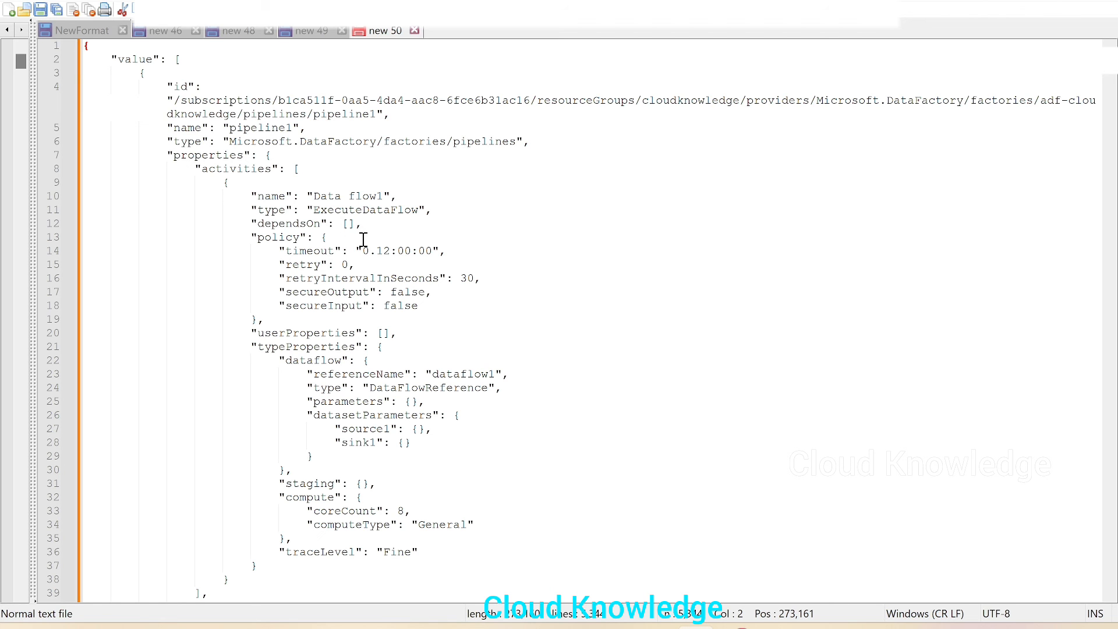
# - Scroll through the JSON to review pipeline1 and pipelineSkipRowsCSVCopyActivity details
pyautogui.scroll(-3)
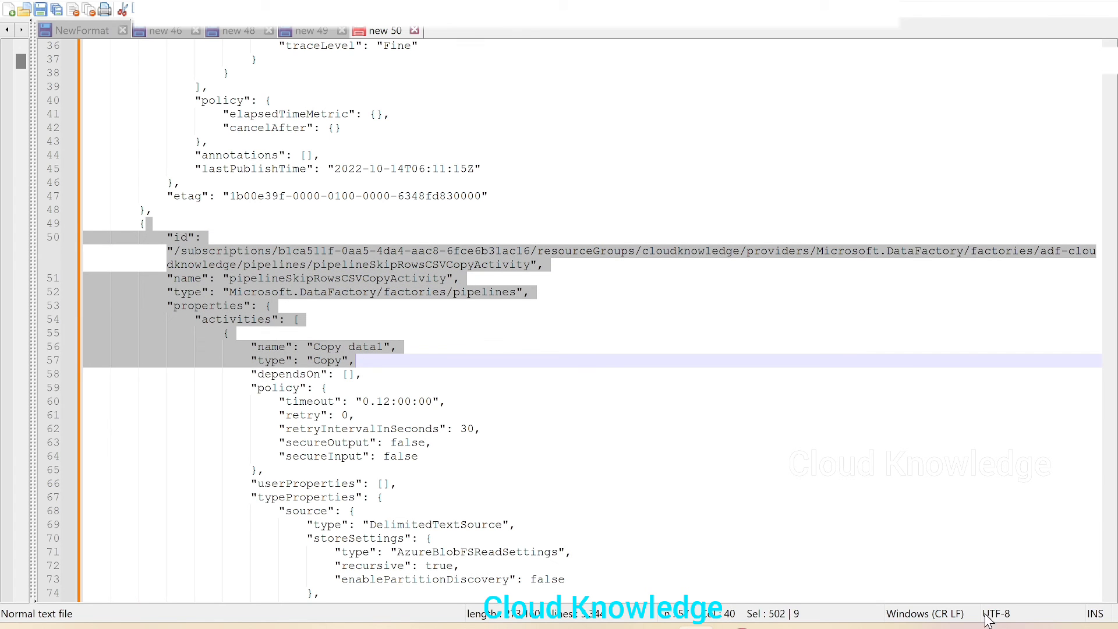
pyautogui.scroll(-3)
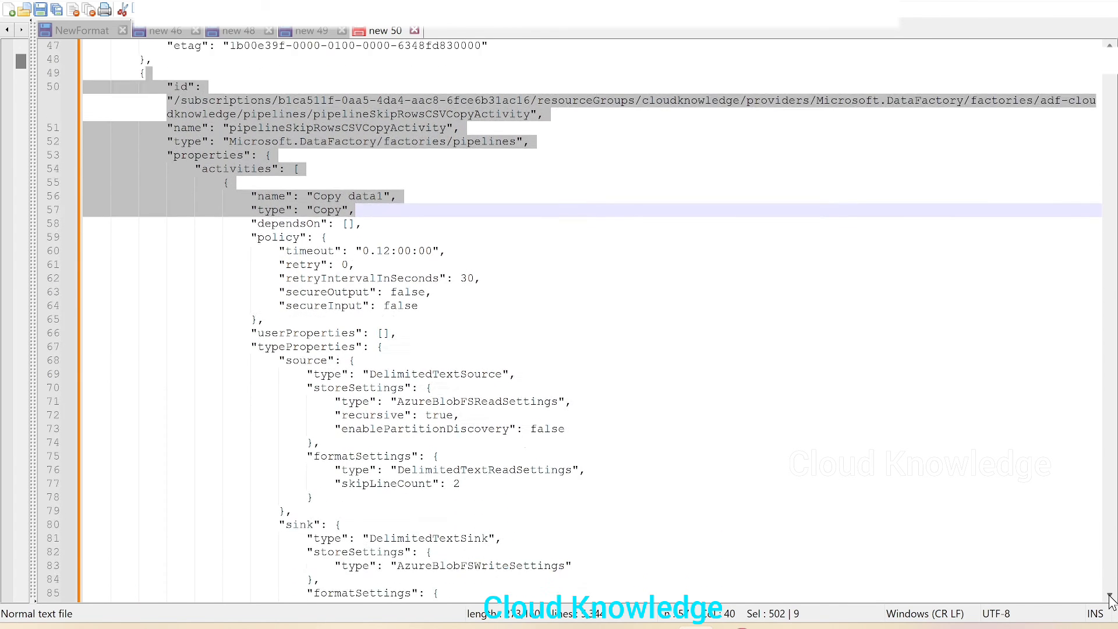
pyautogui.scroll(-3)
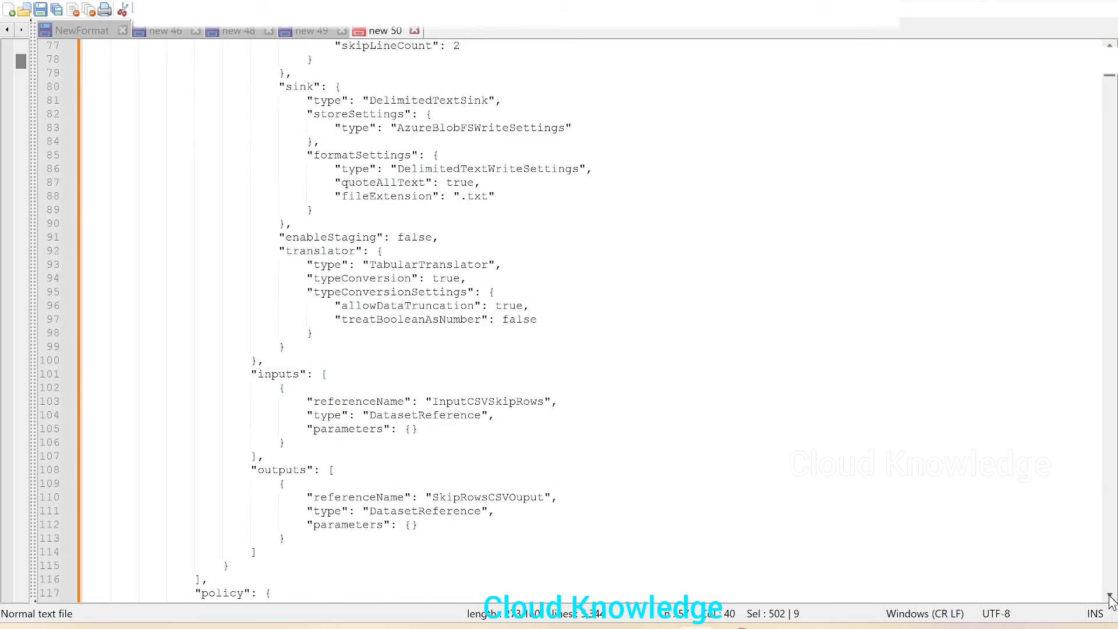